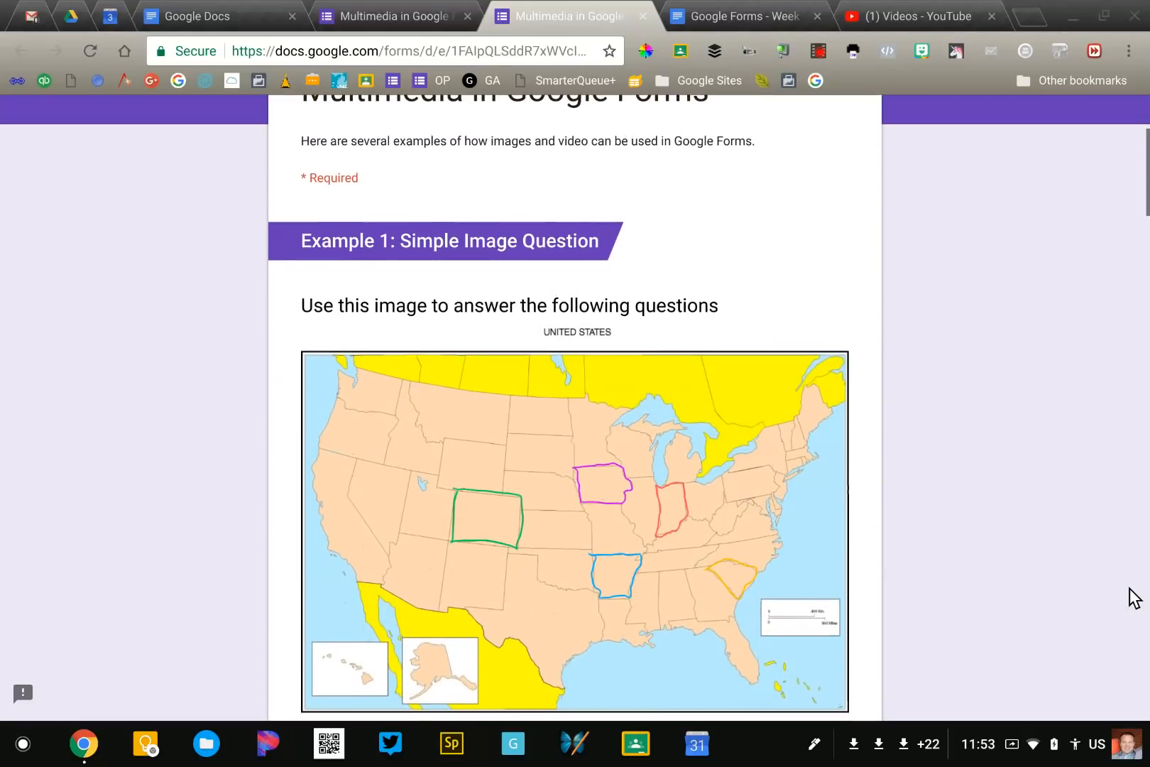
mouse_move(964, 534)
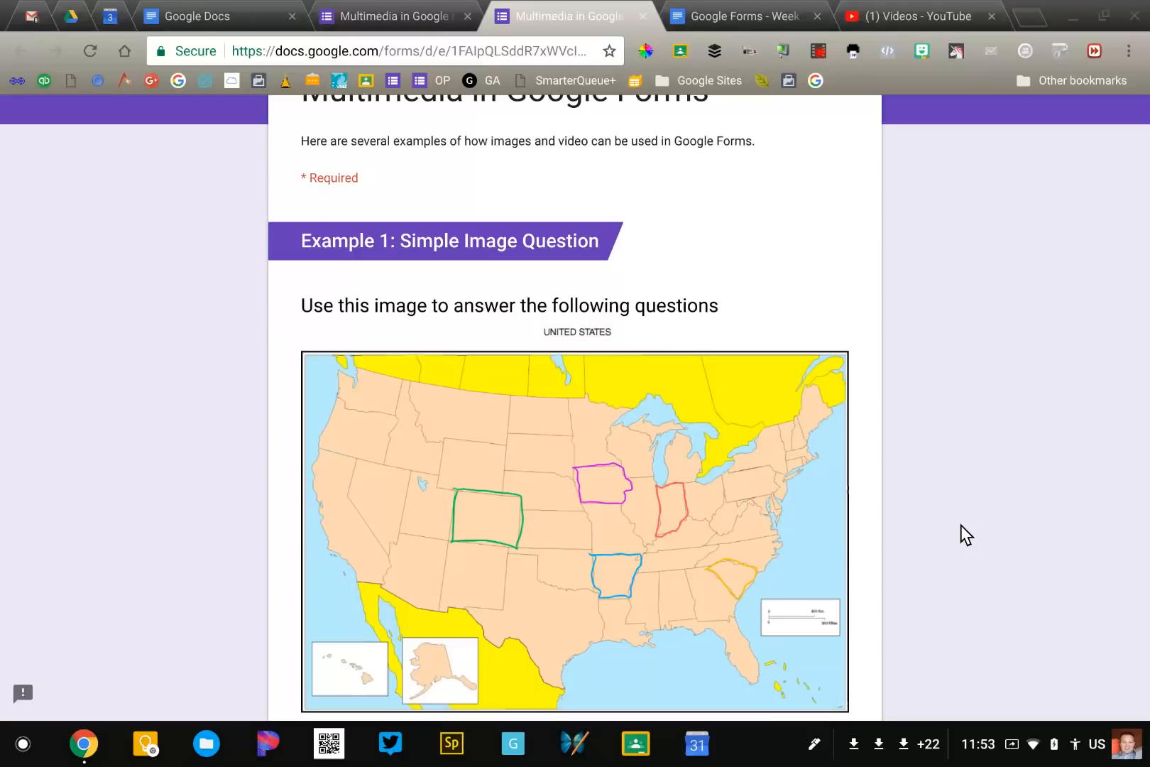
Switch from the live quiz to the Multimedia in Google Forms editor and scroll to Example 1
scroll(down, 3)
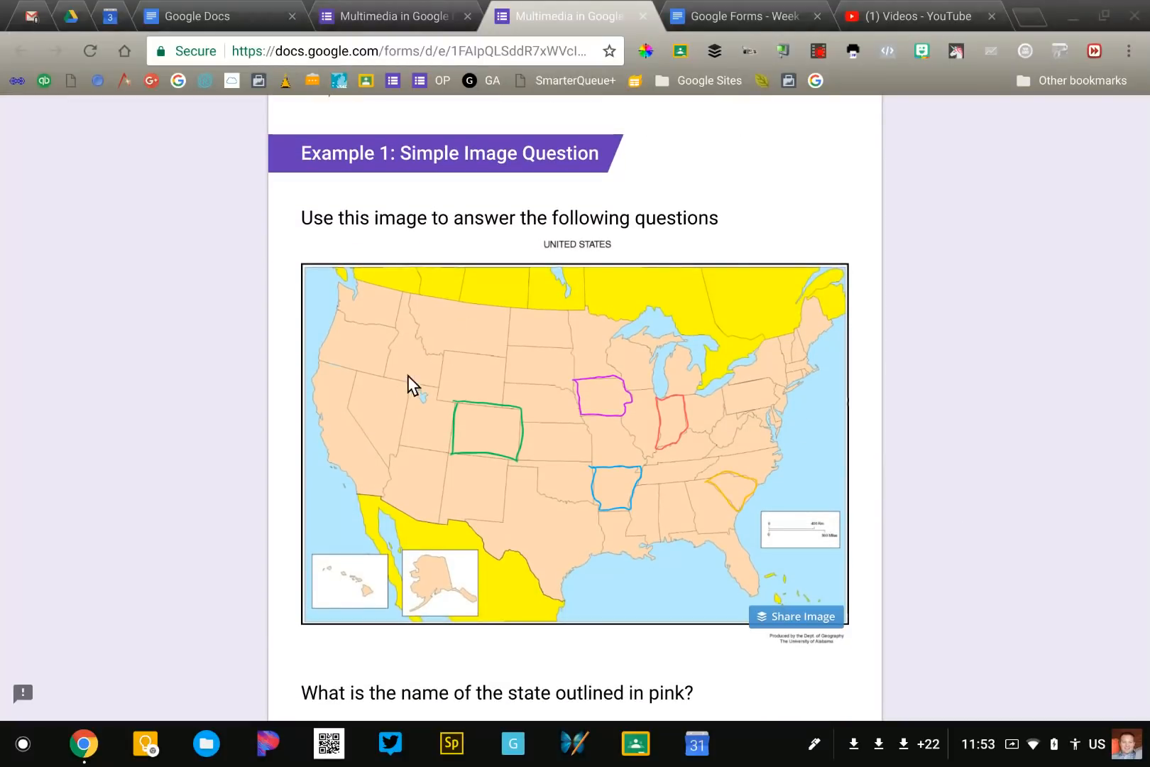
mouse_move(555, 426)
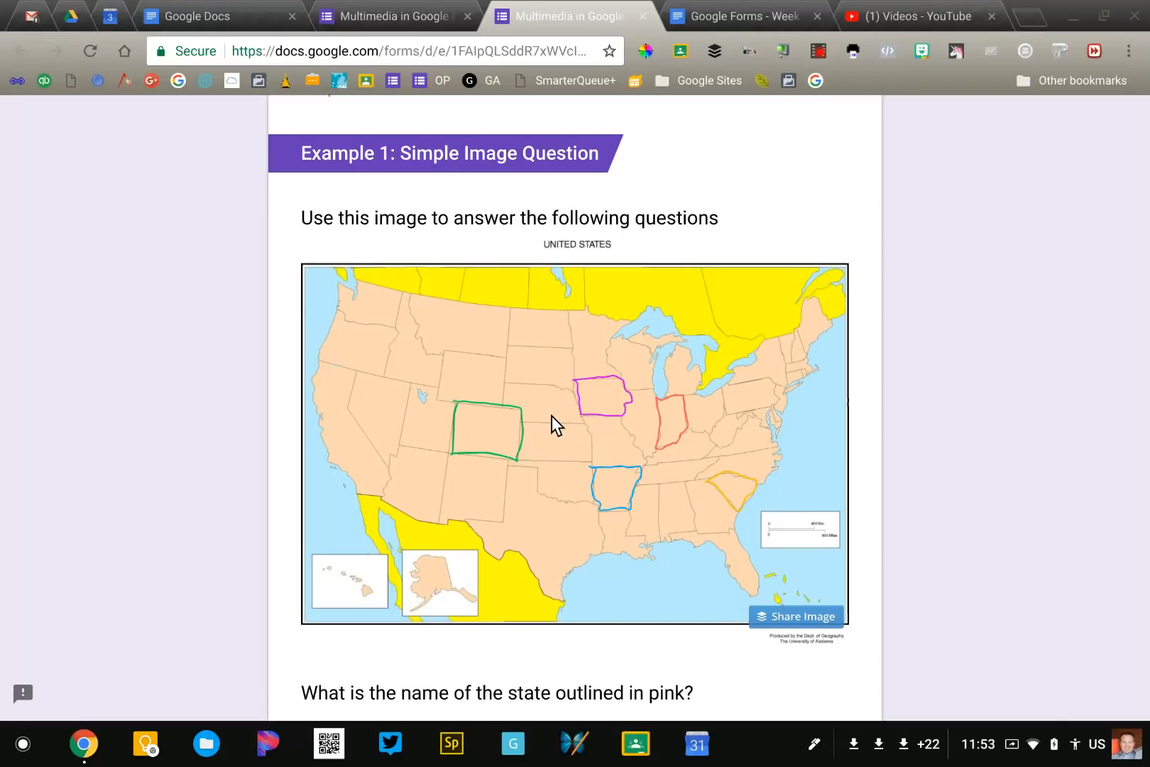
scroll(down, 3)
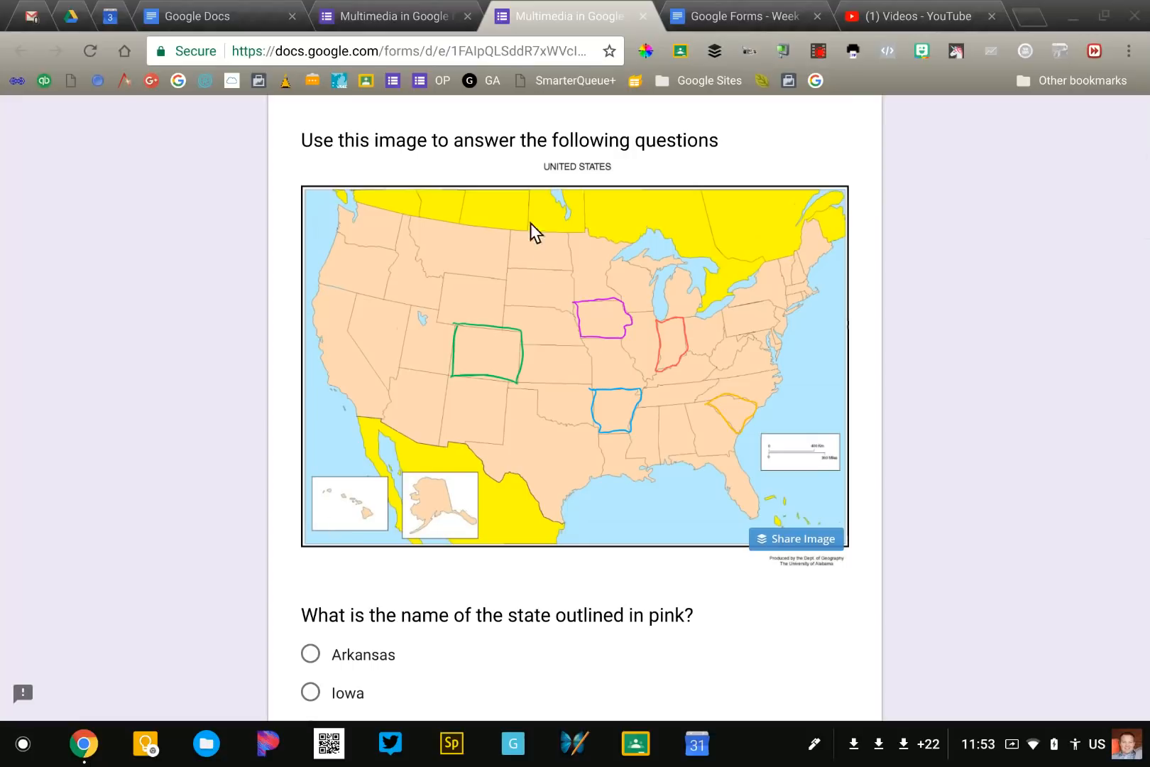
mouse_move(392, 400)
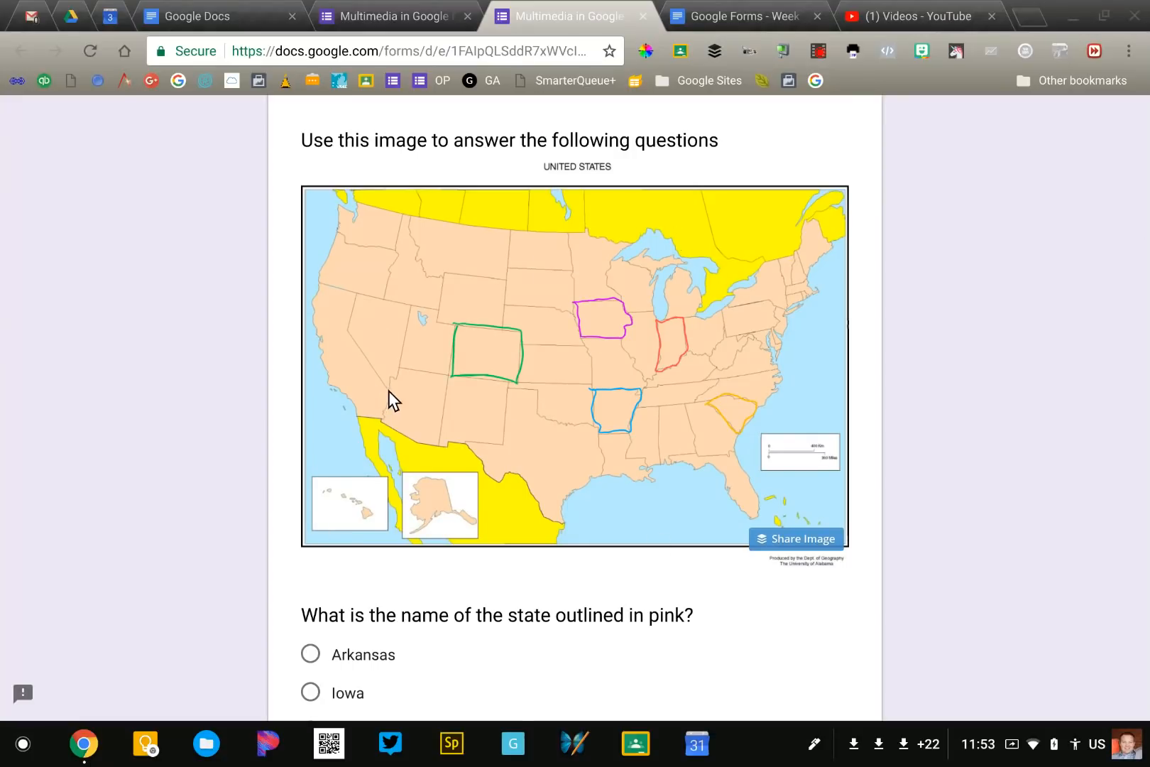
mouse_move(500, 326)
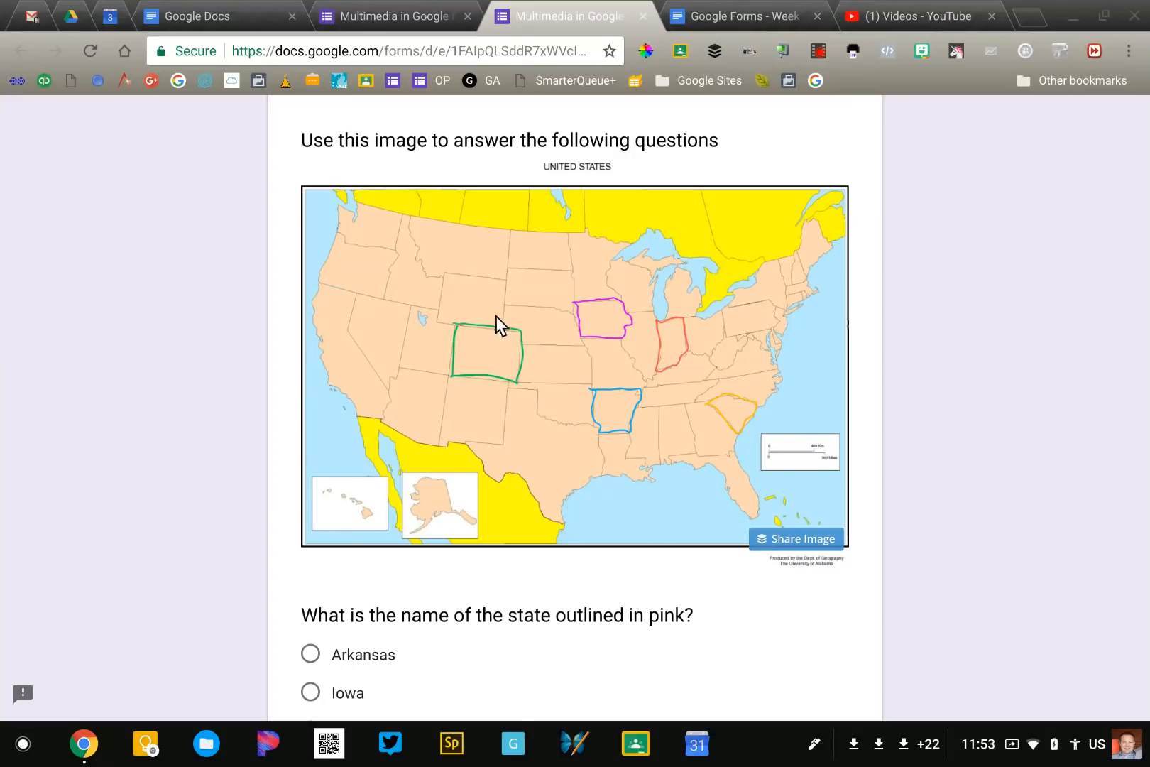
mouse_move(567, 369)
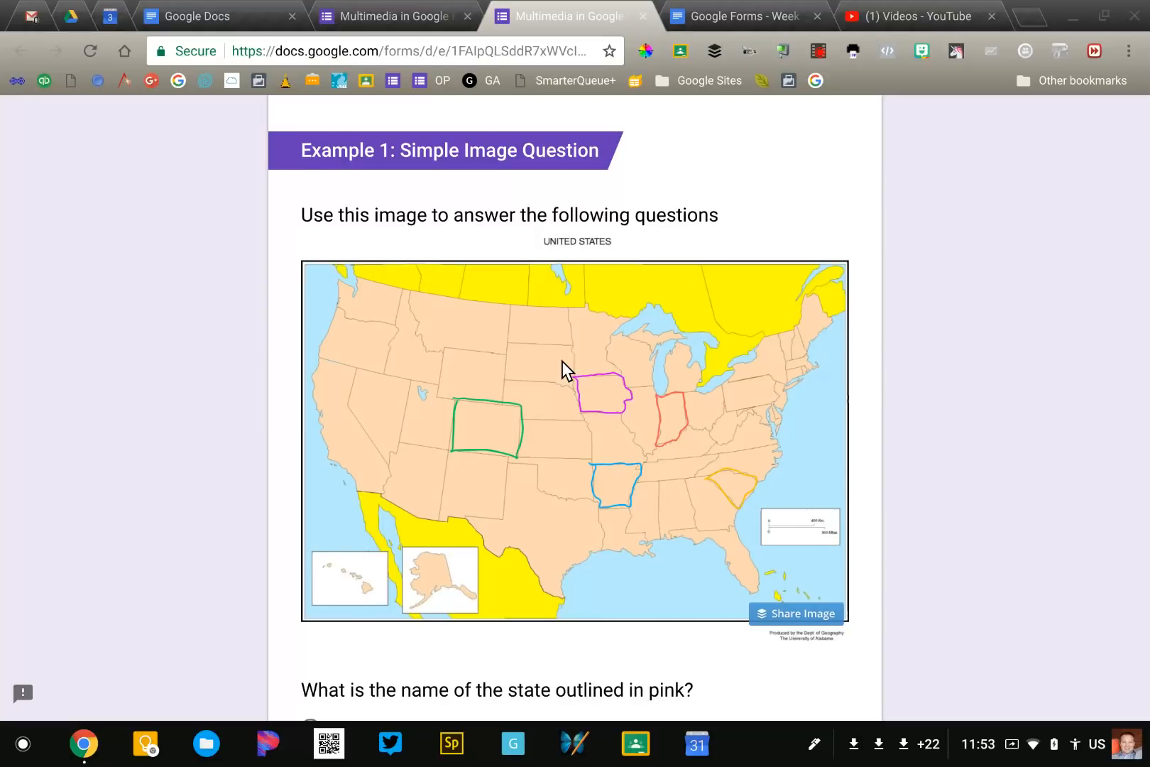
mouse_move(400, 16)
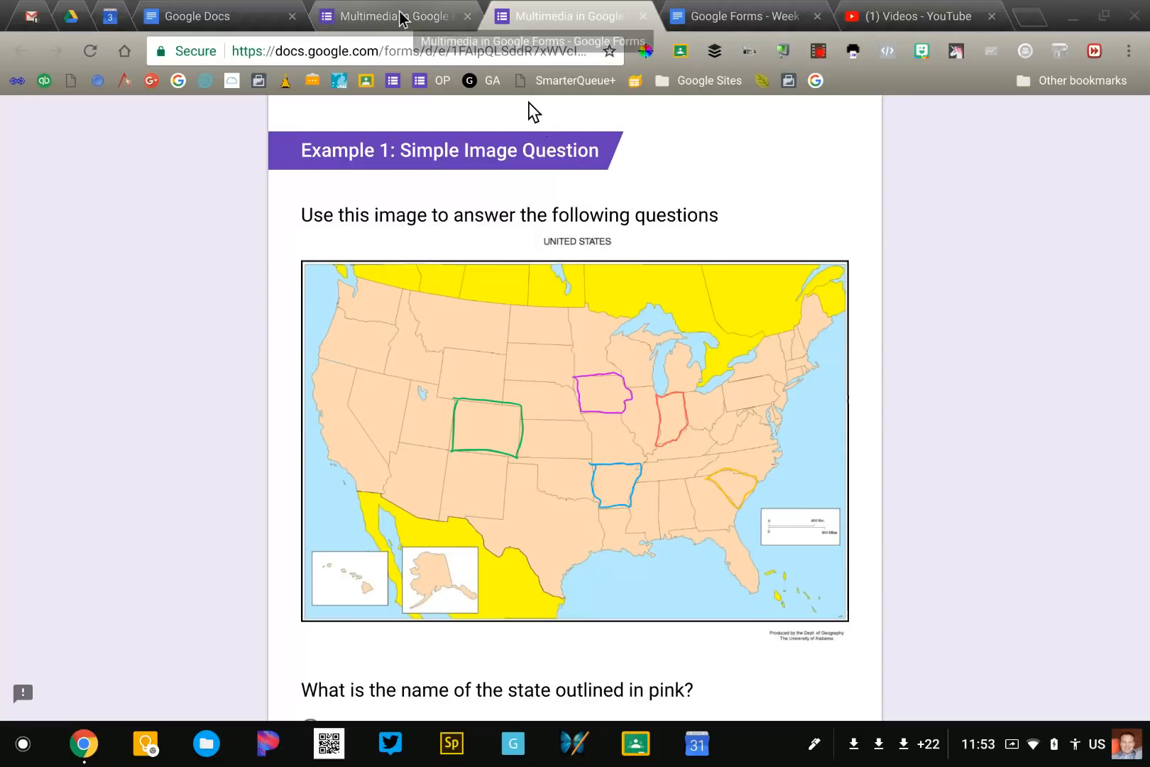
click(396, 15)
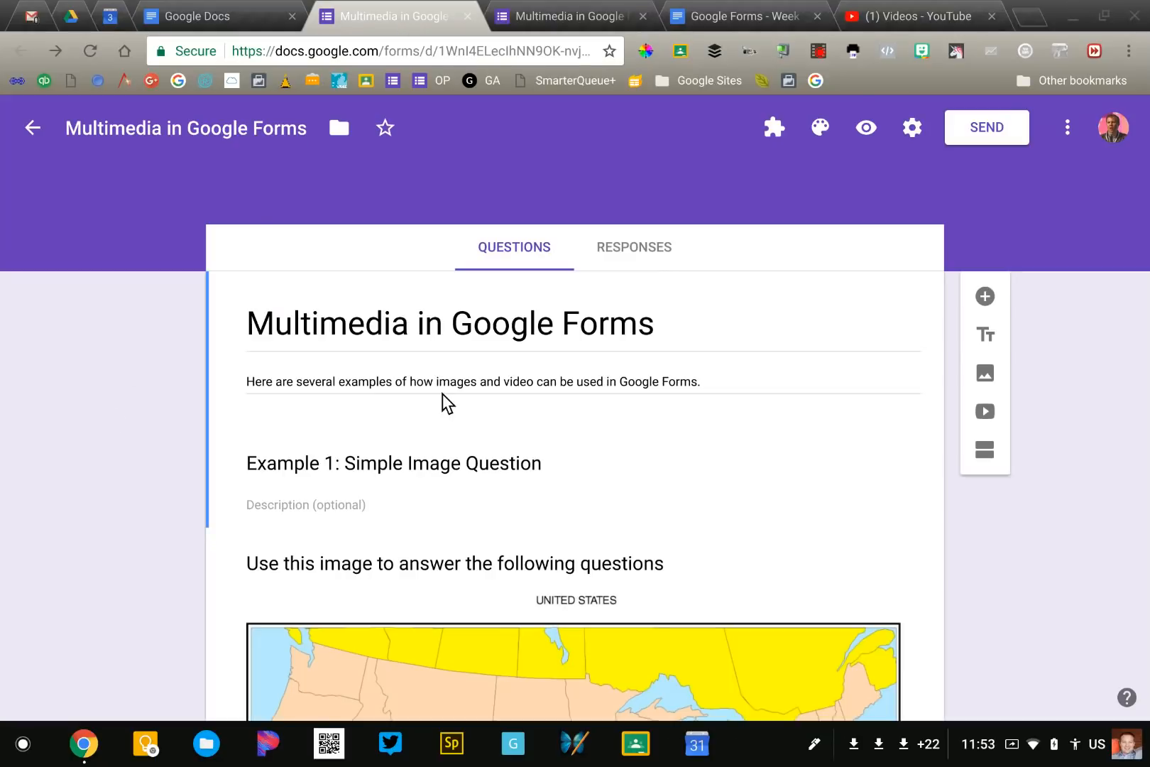
scroll(down, 3)
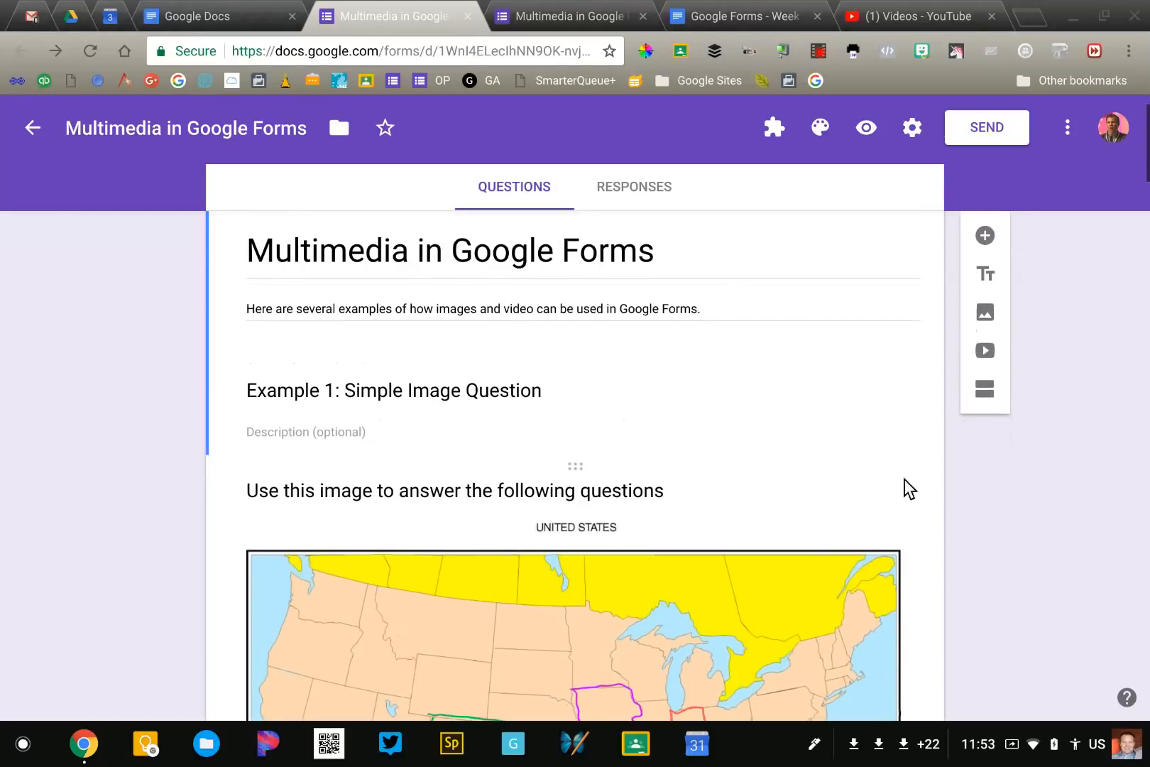
mouse_move(985, 313)
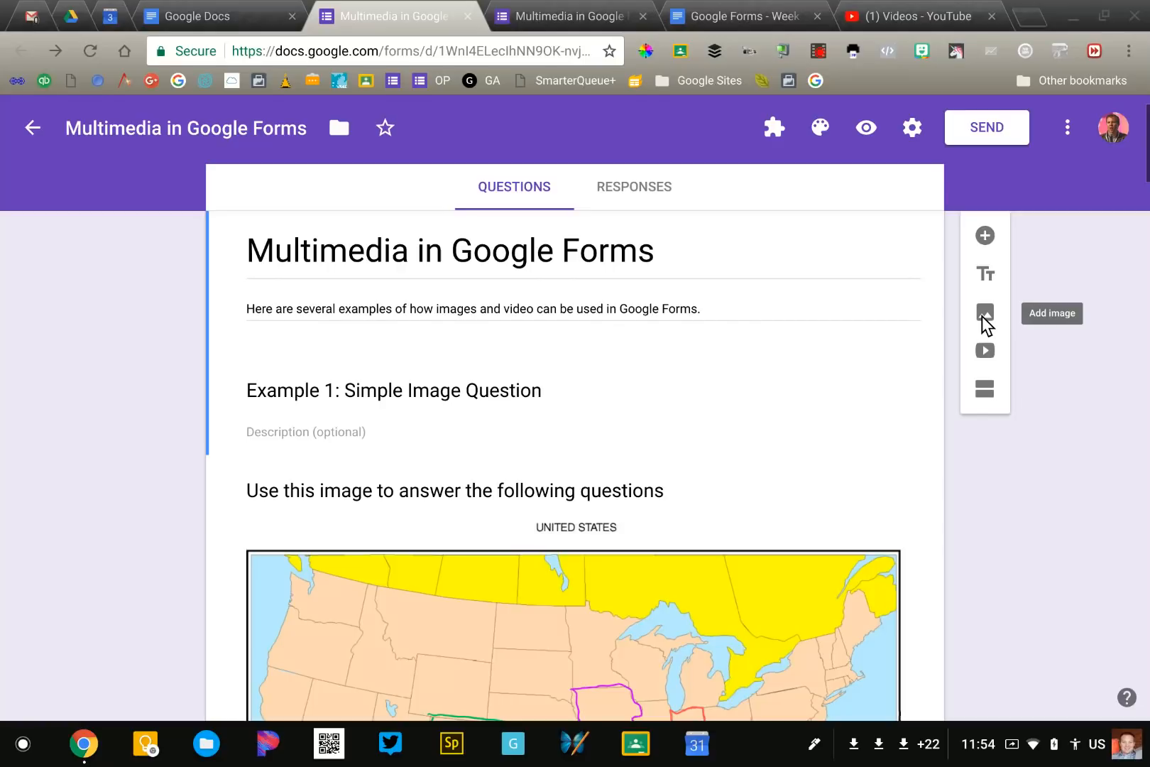
Bring up the Insert image dialog from the side toolbar, then cancel it without adding anything
click(984, 314)
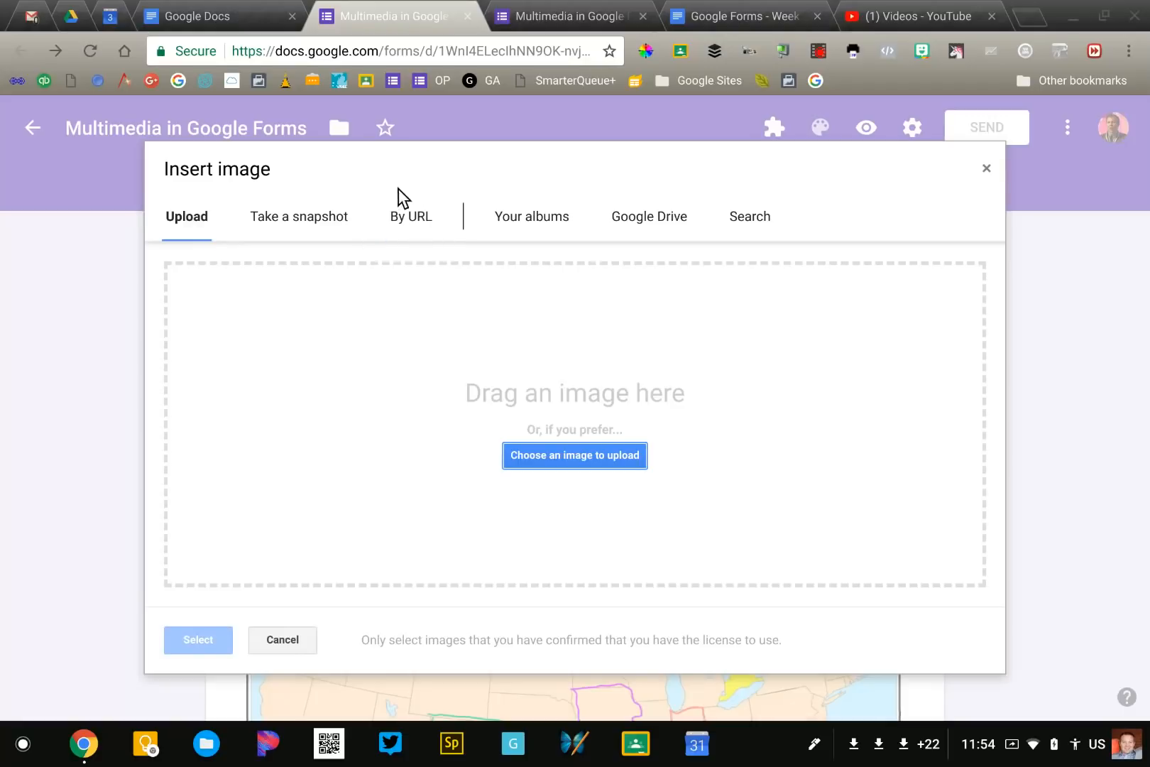
mouse_move(613, 260)
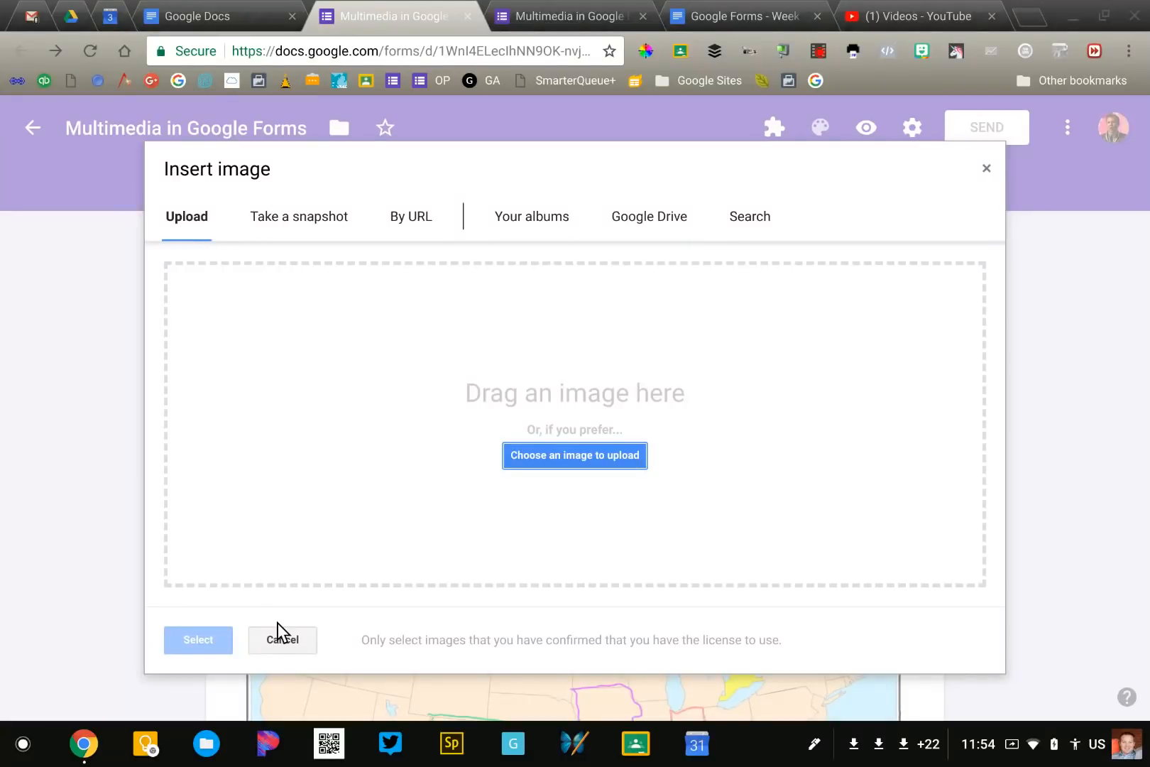
click(281, 639)
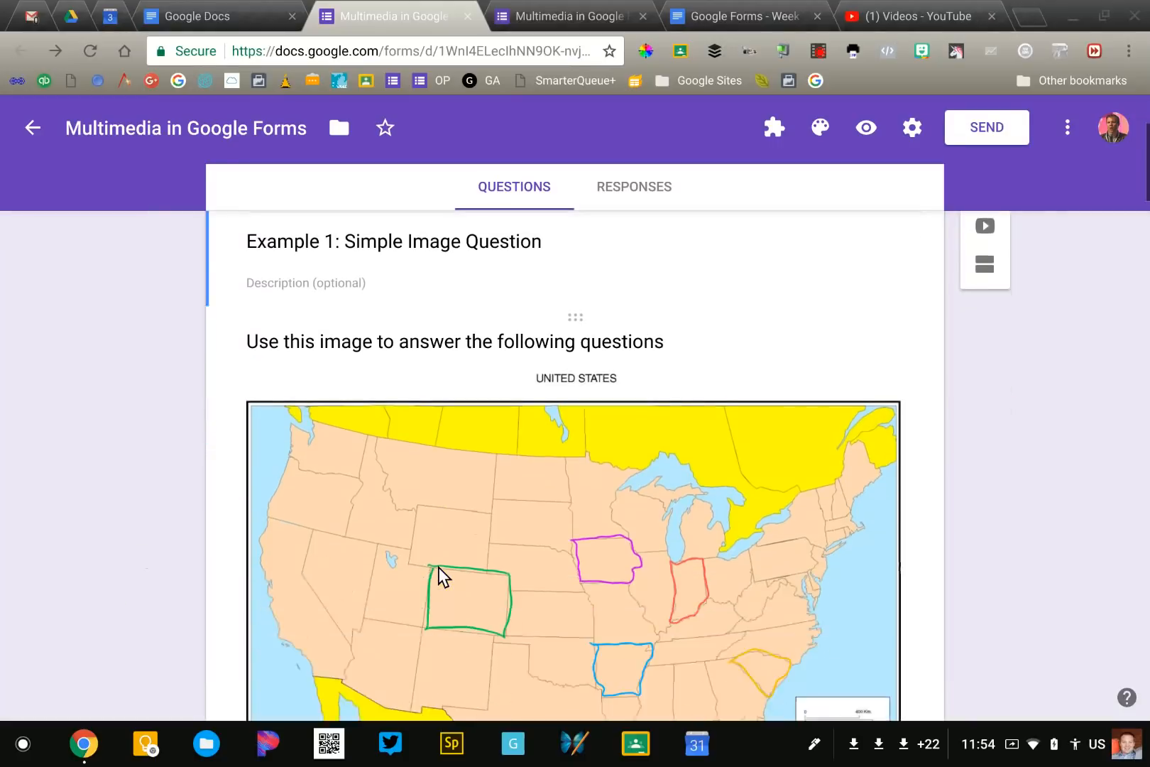
Give the pink-state question a description reading 'use the image above to ans...'
scroll(down, 3)
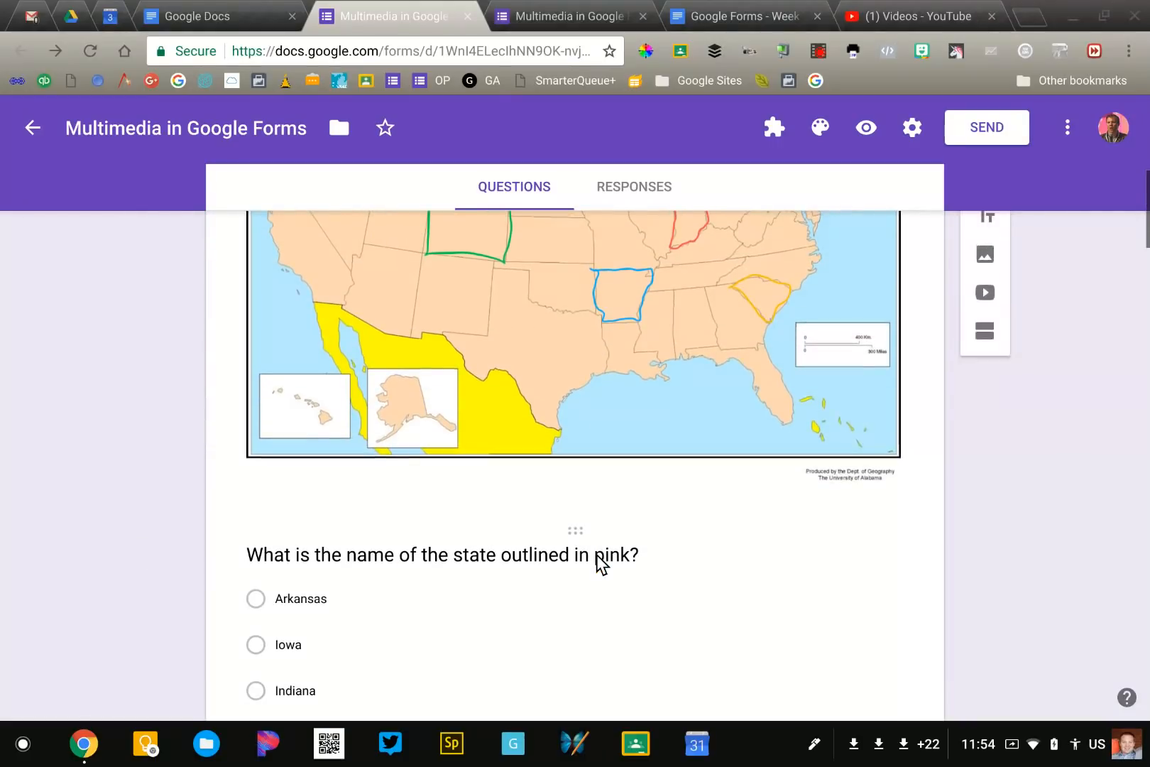
click(439, 553)
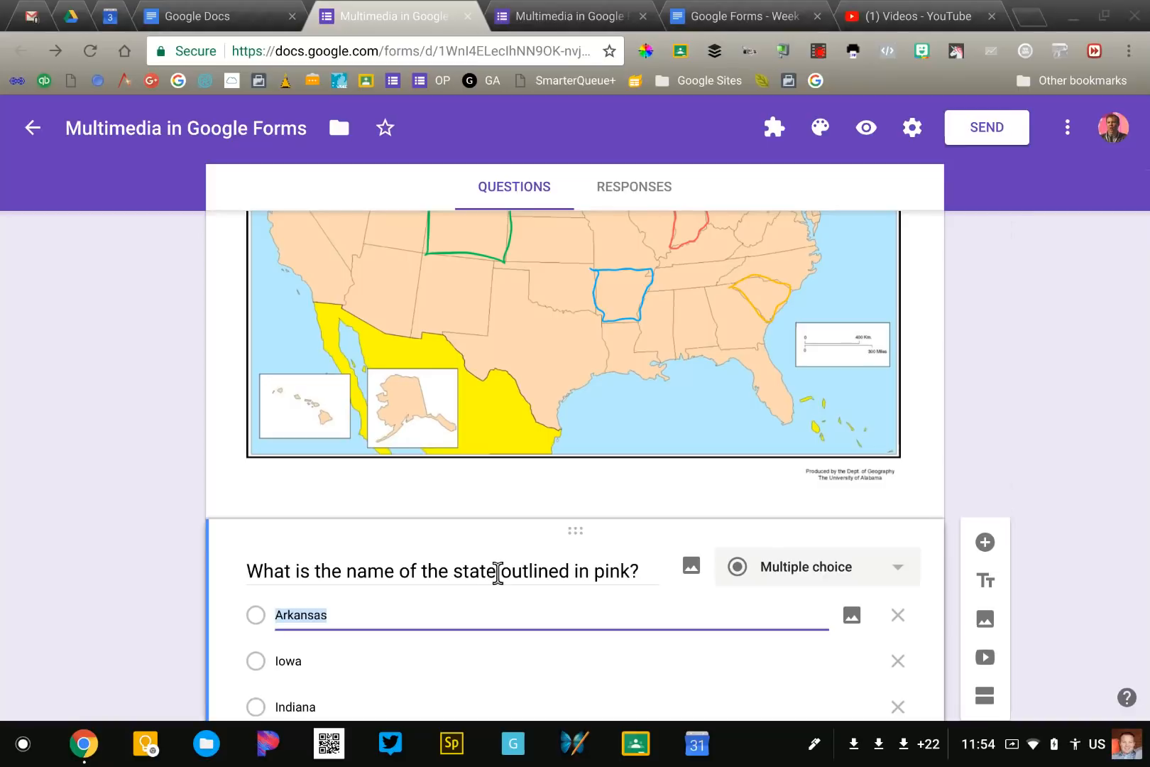
scroll(down, 3)
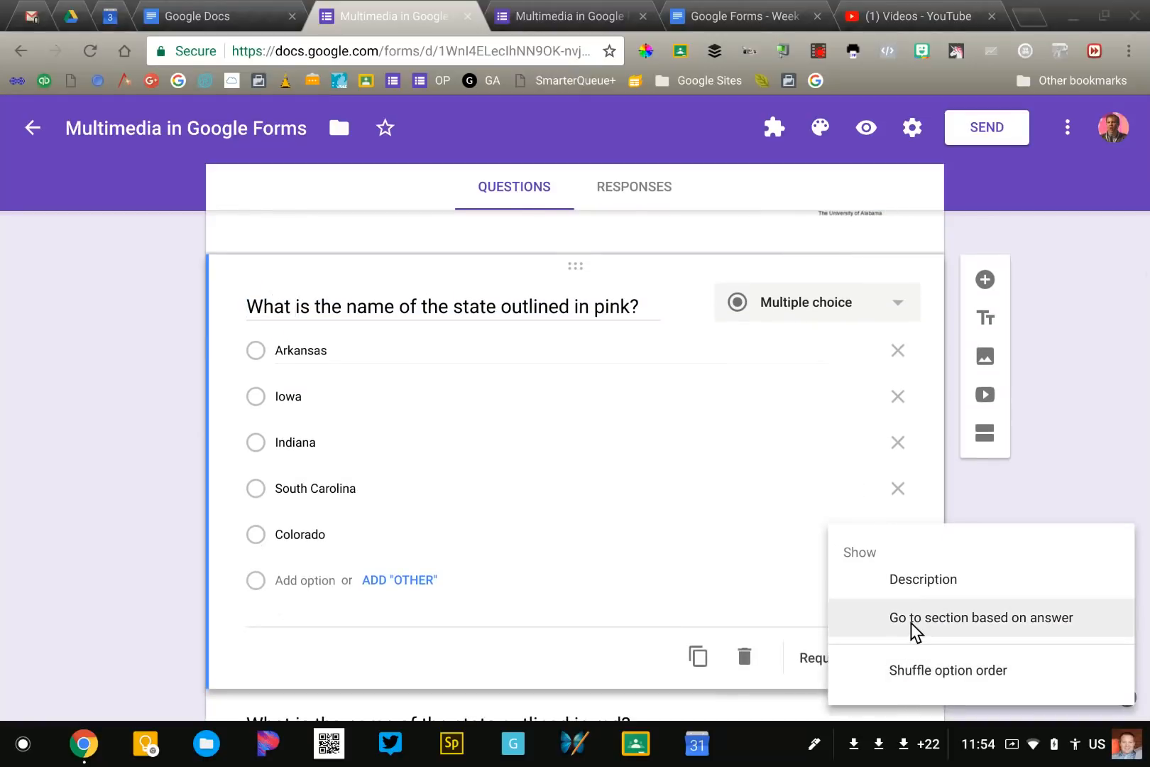
click(923, 579)
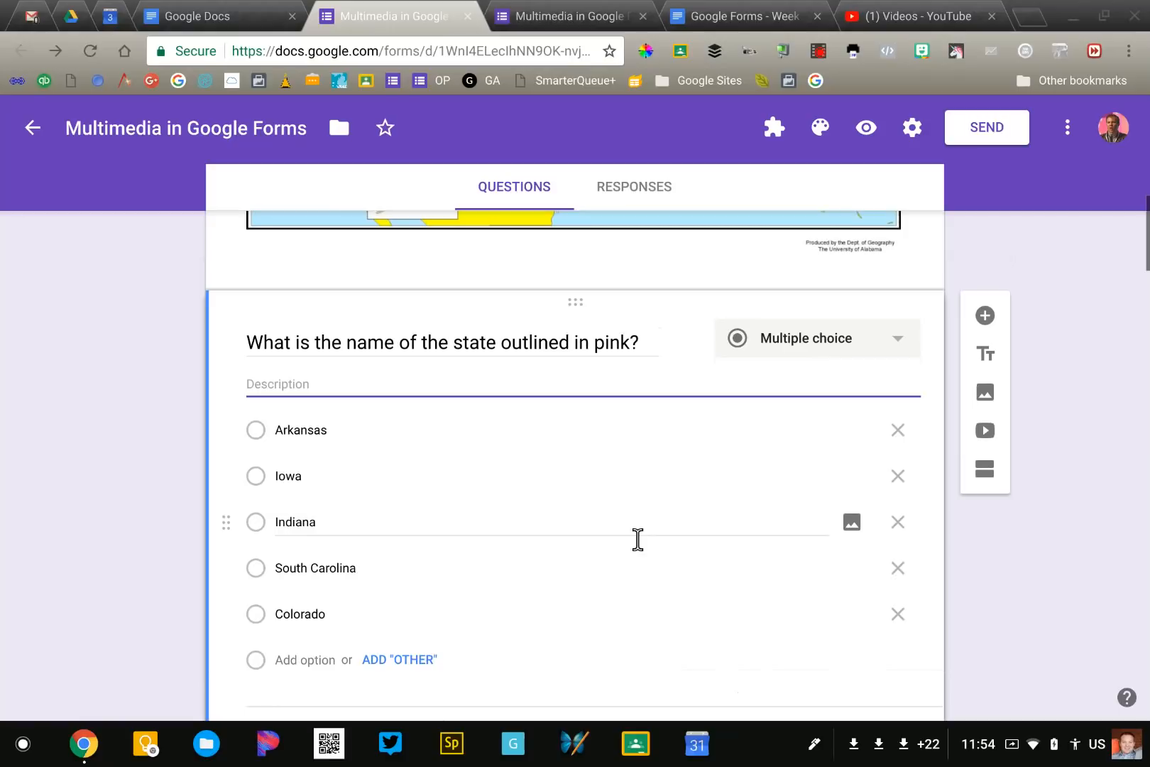
text(use the i)
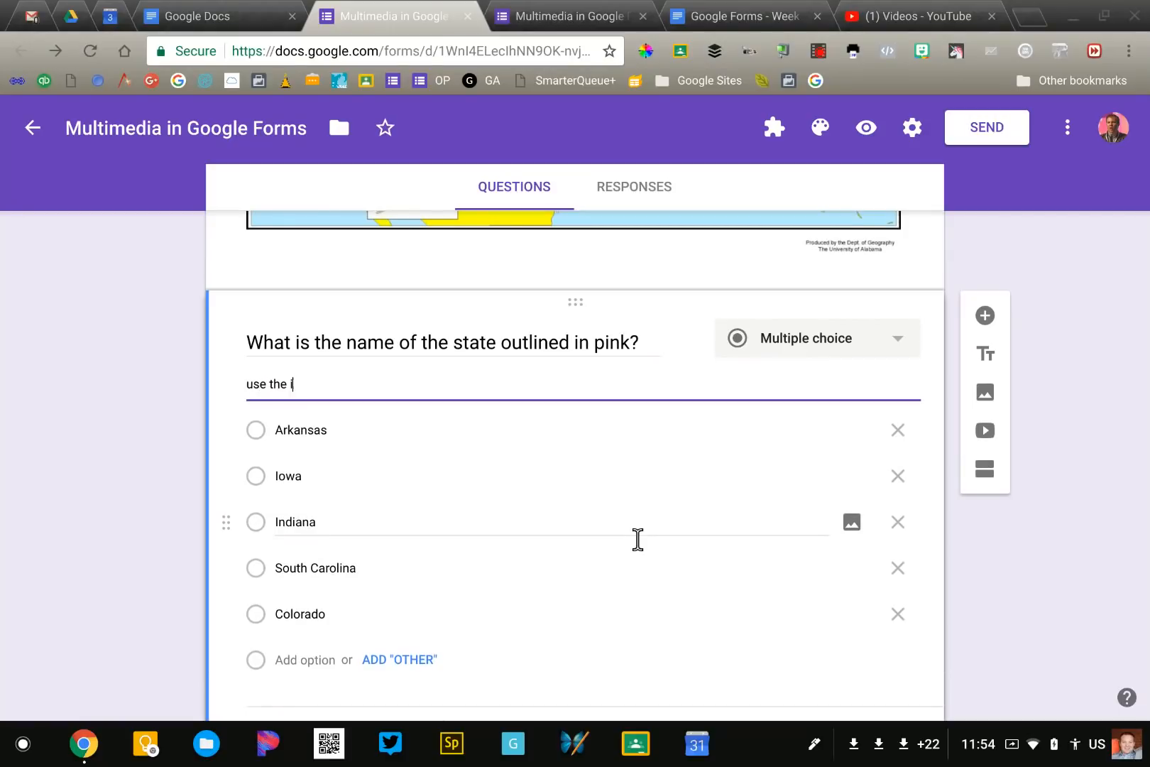
text(mage above to ans)
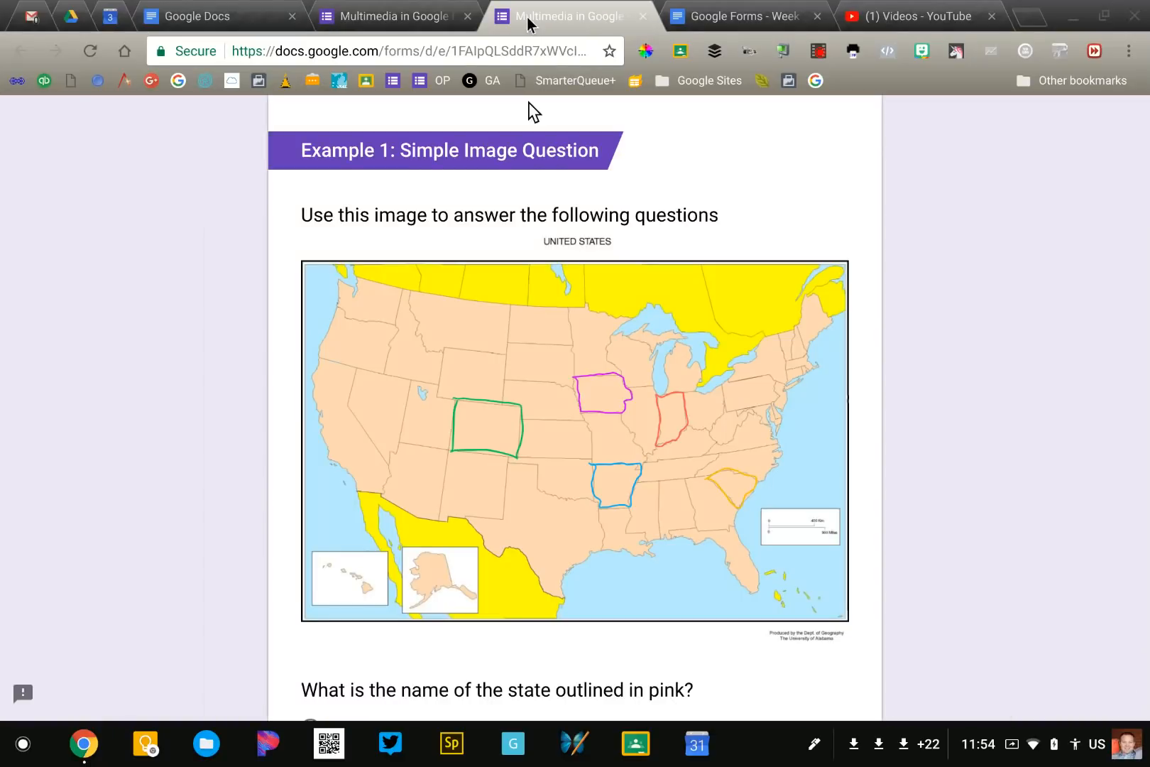
Scroll the live quiz to Example 2: Answer with an Image and return to the editor
scroll(down, 3)
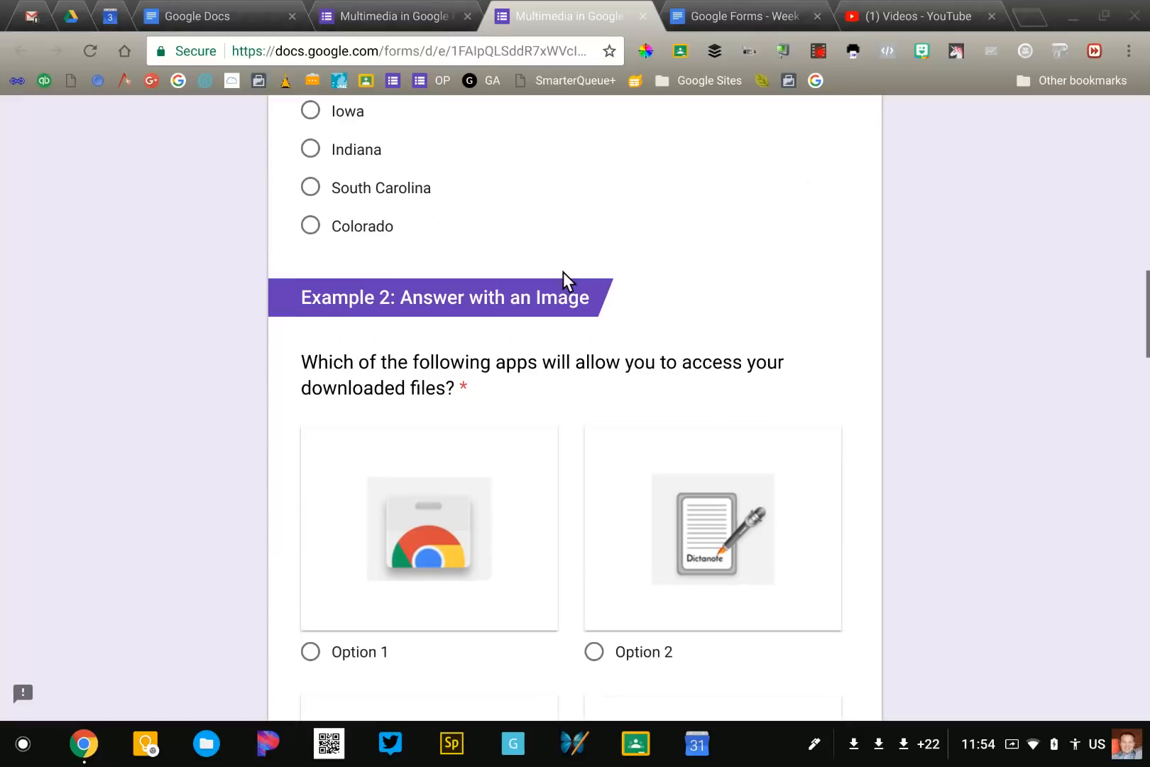
scroll(down, 3)
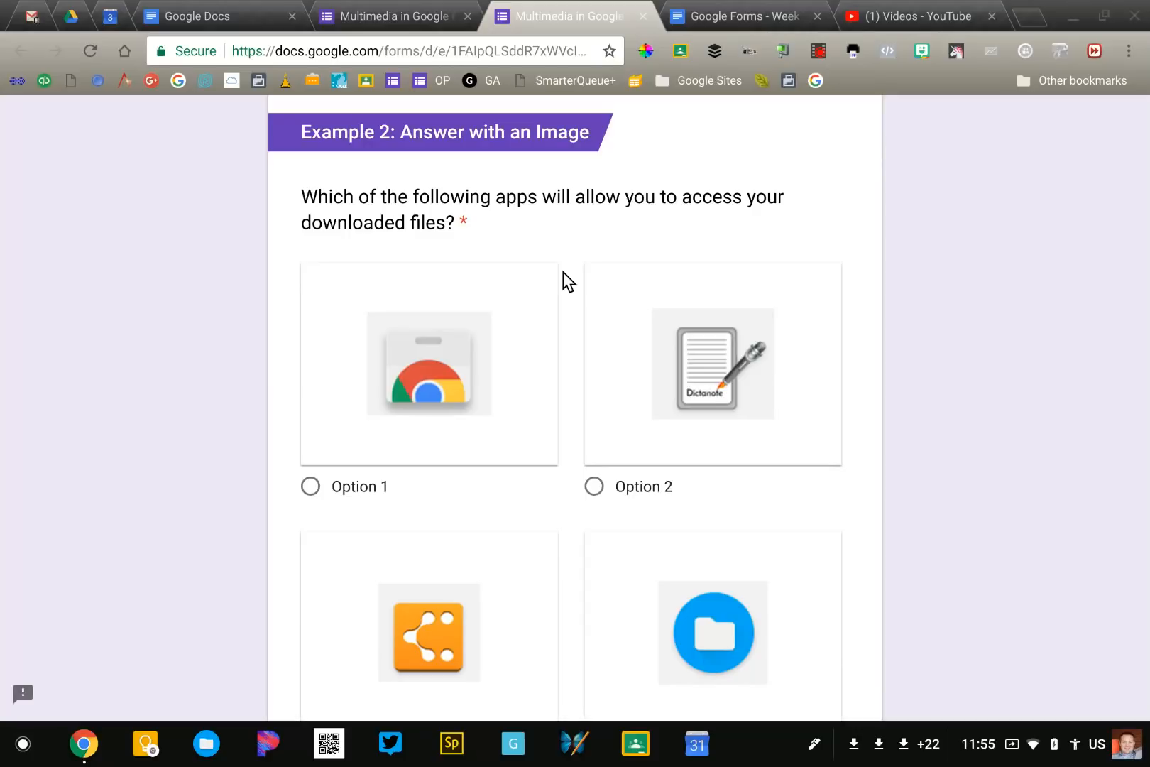
double_click(455, 223)
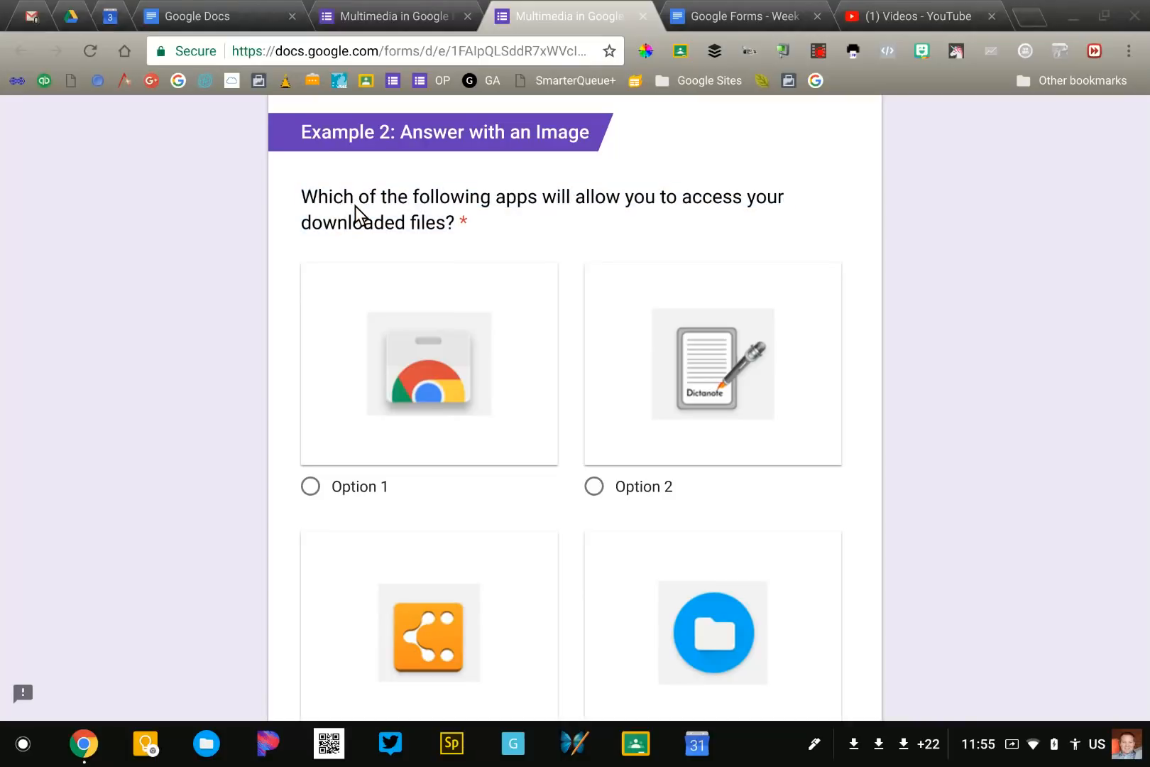
mouse_move(590, 677)
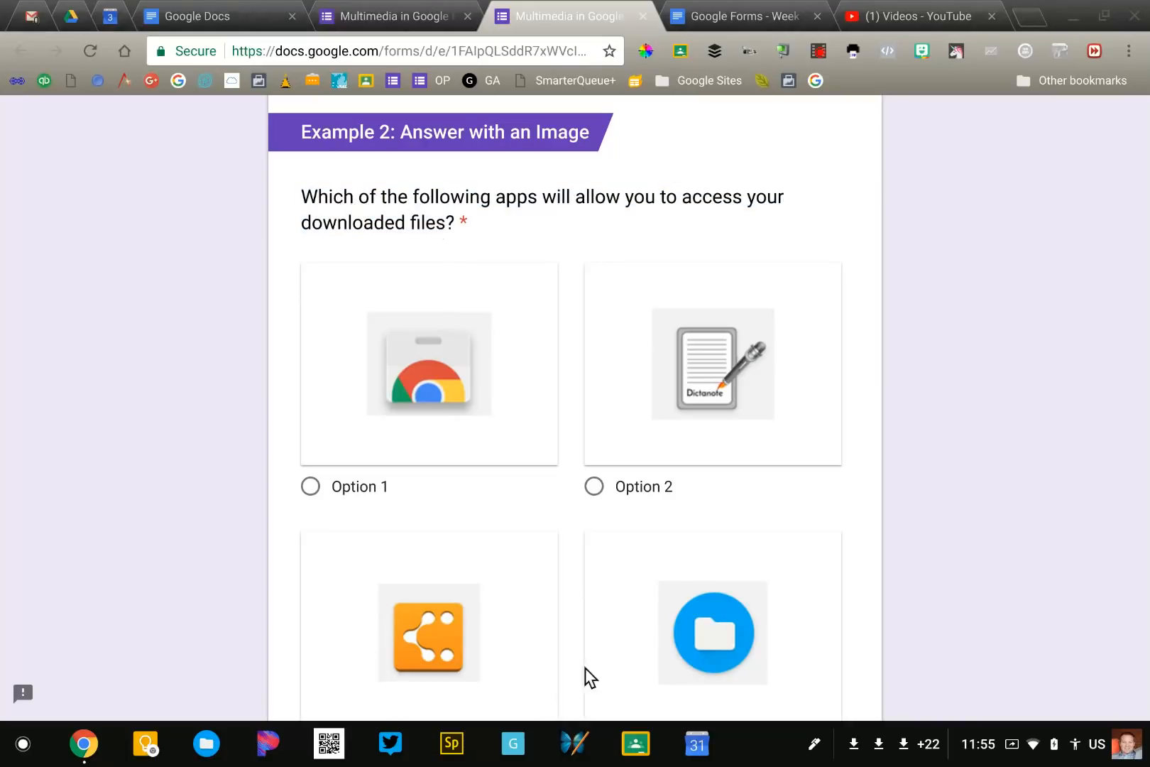
scroll(down, 3)
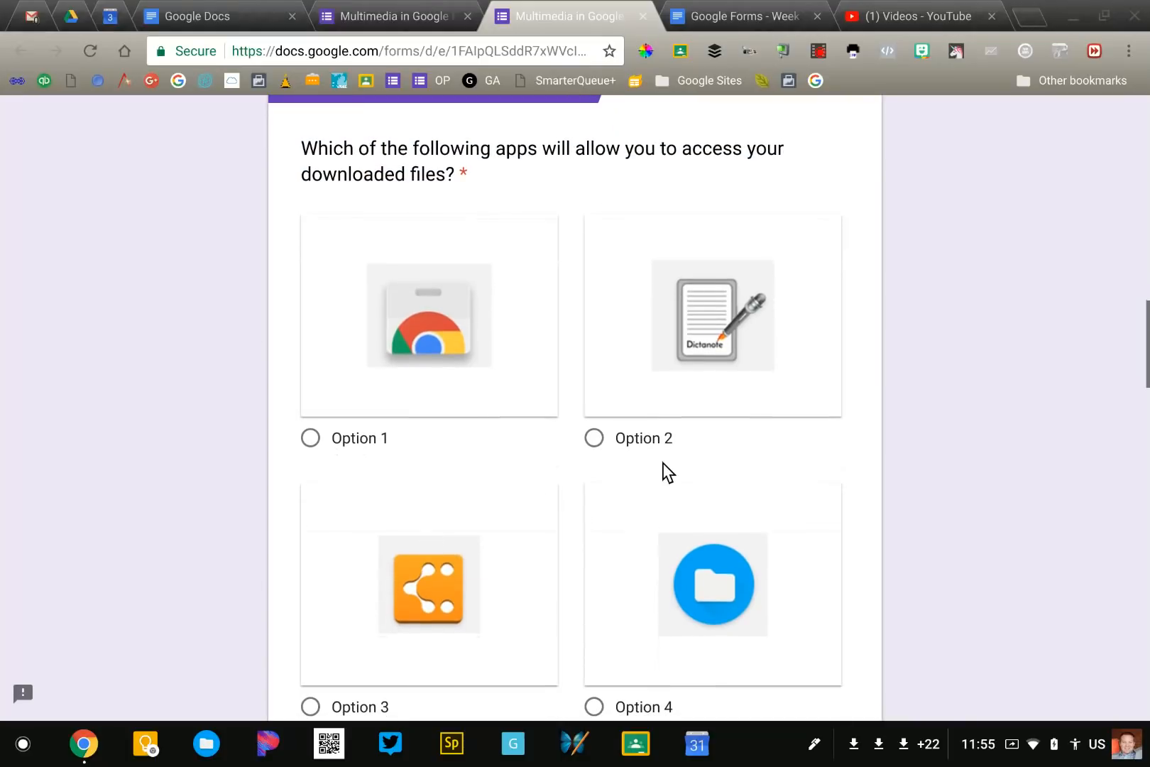
mouse_move(602, 514)
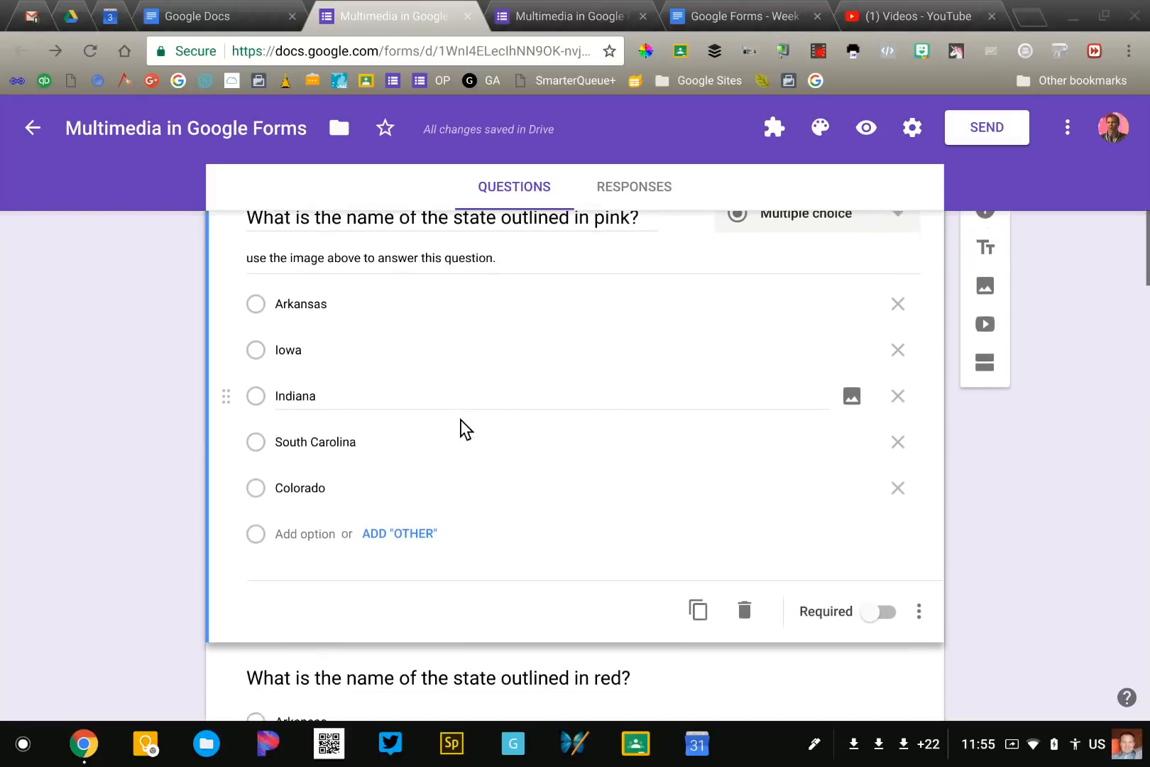
Select the Option 1 label in the editor, then switch to the published quiz showing the four image choices
scroll(down, 3)
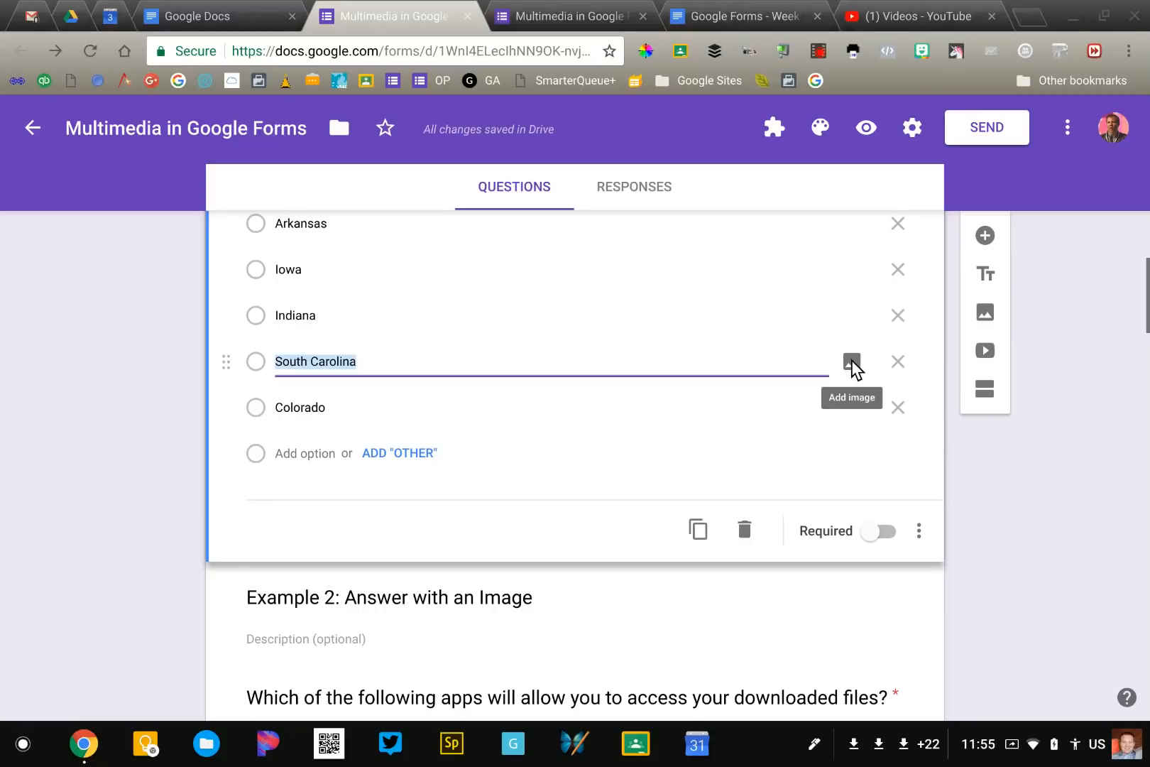
scroll(down, 3)
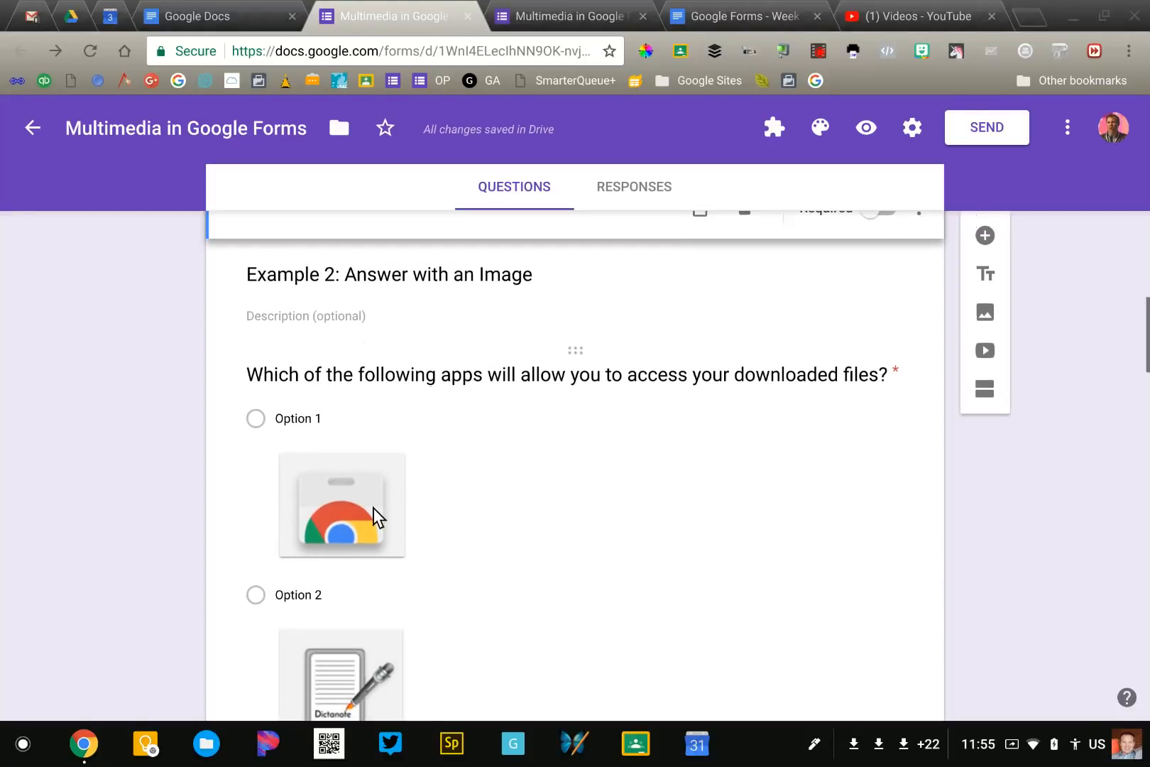
mouse_move(384, 537)
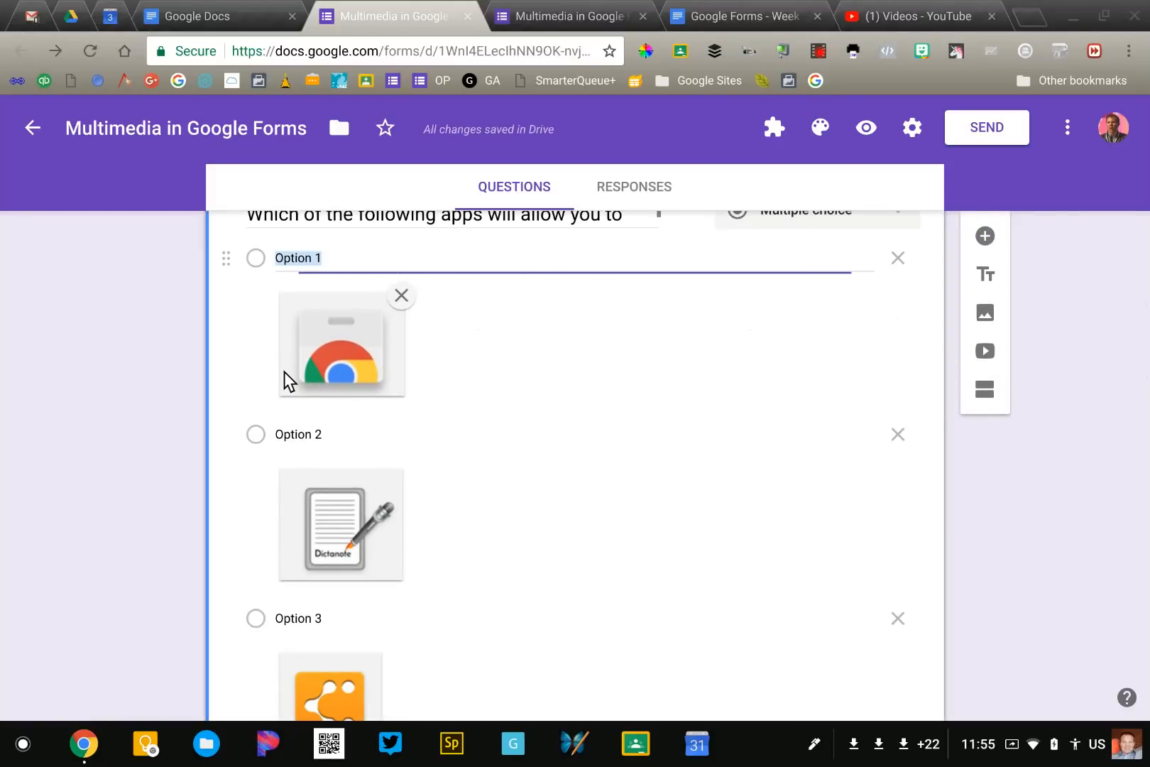
click(297, 257)
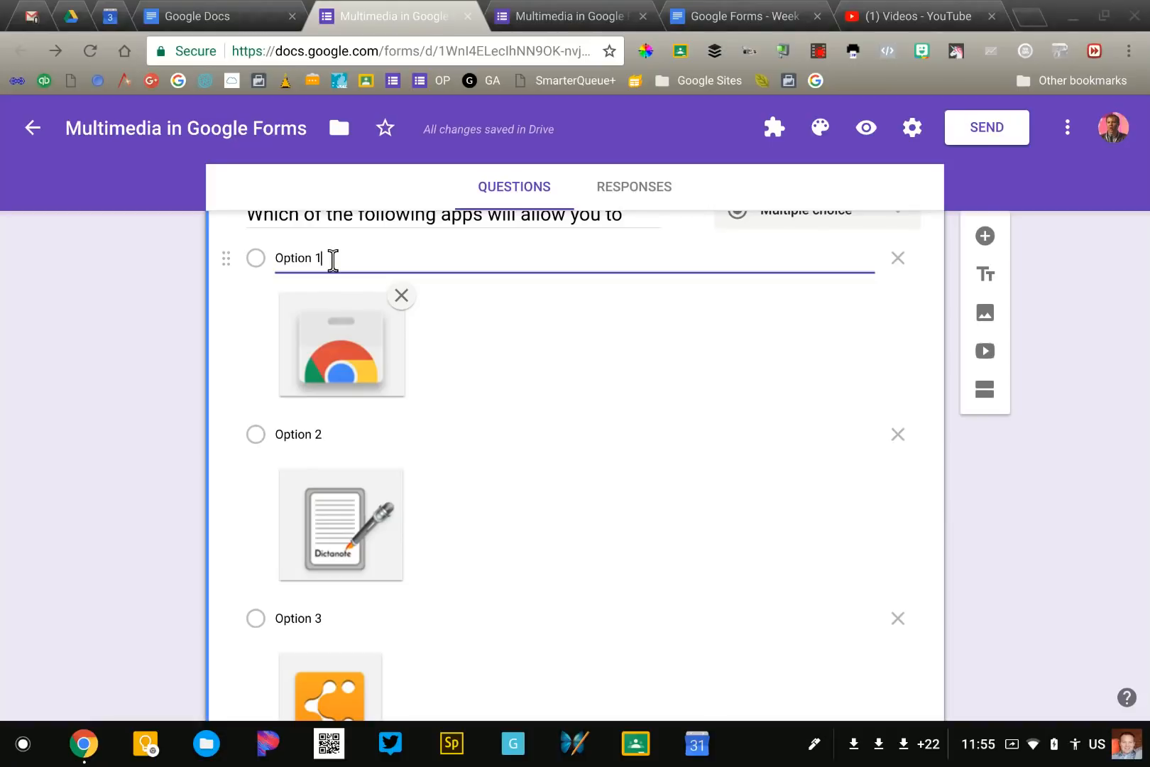
mouse_move(162, 338)
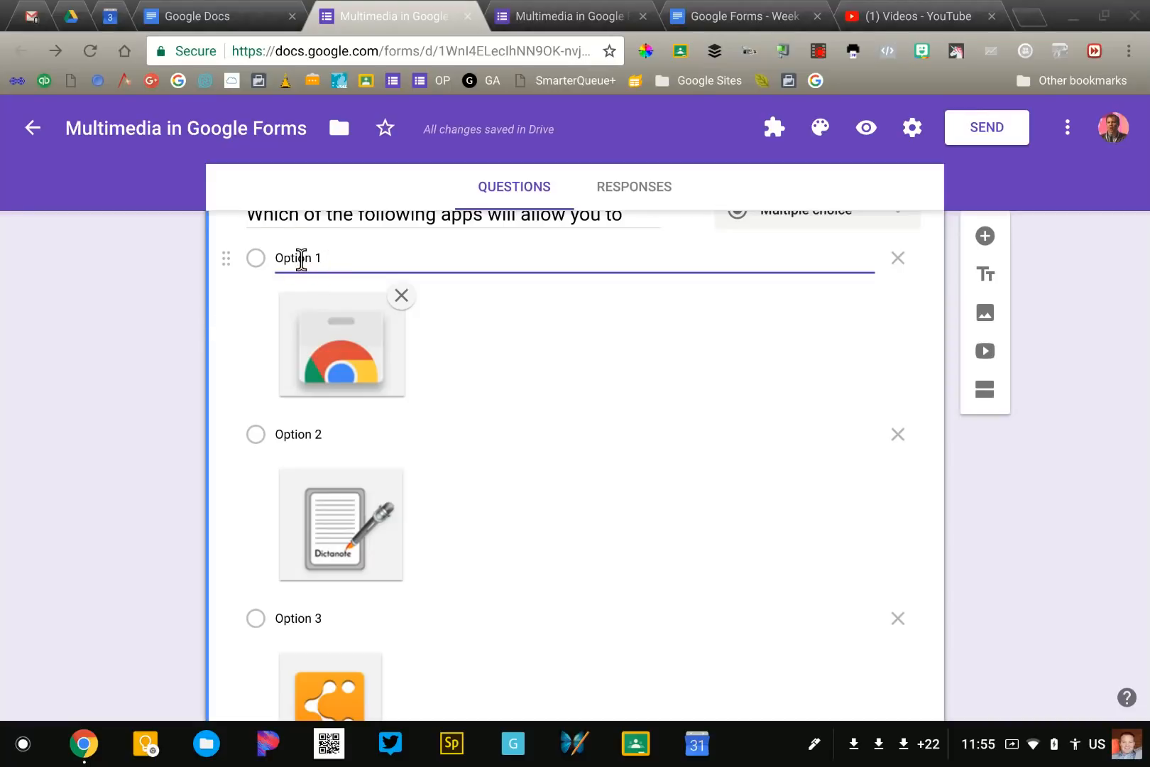
double_click(299, 257)
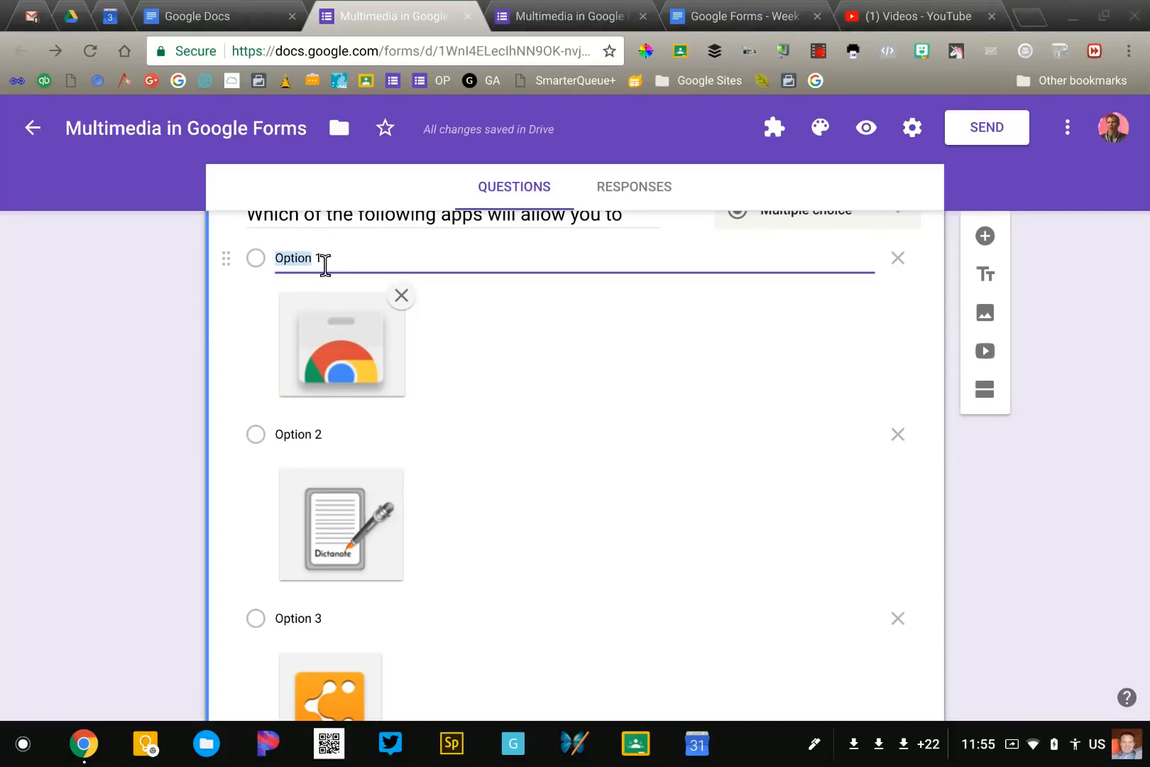
scroll(down, 3)
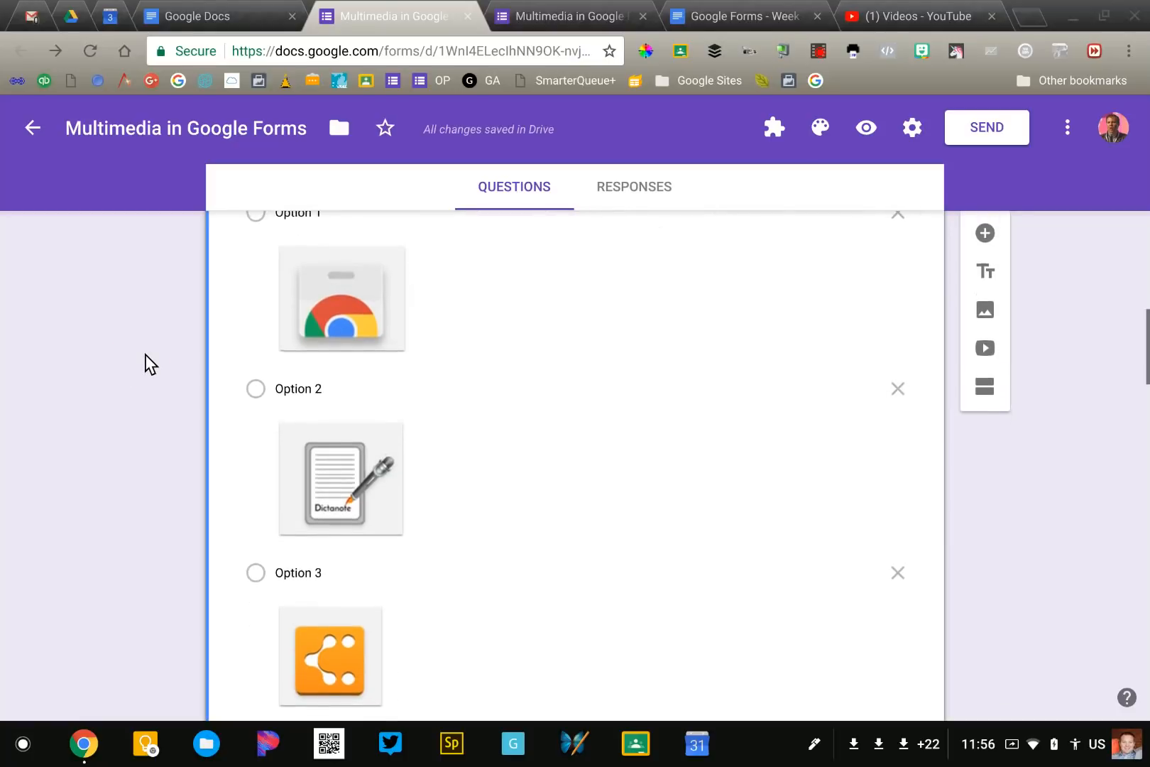
click(564, 15)
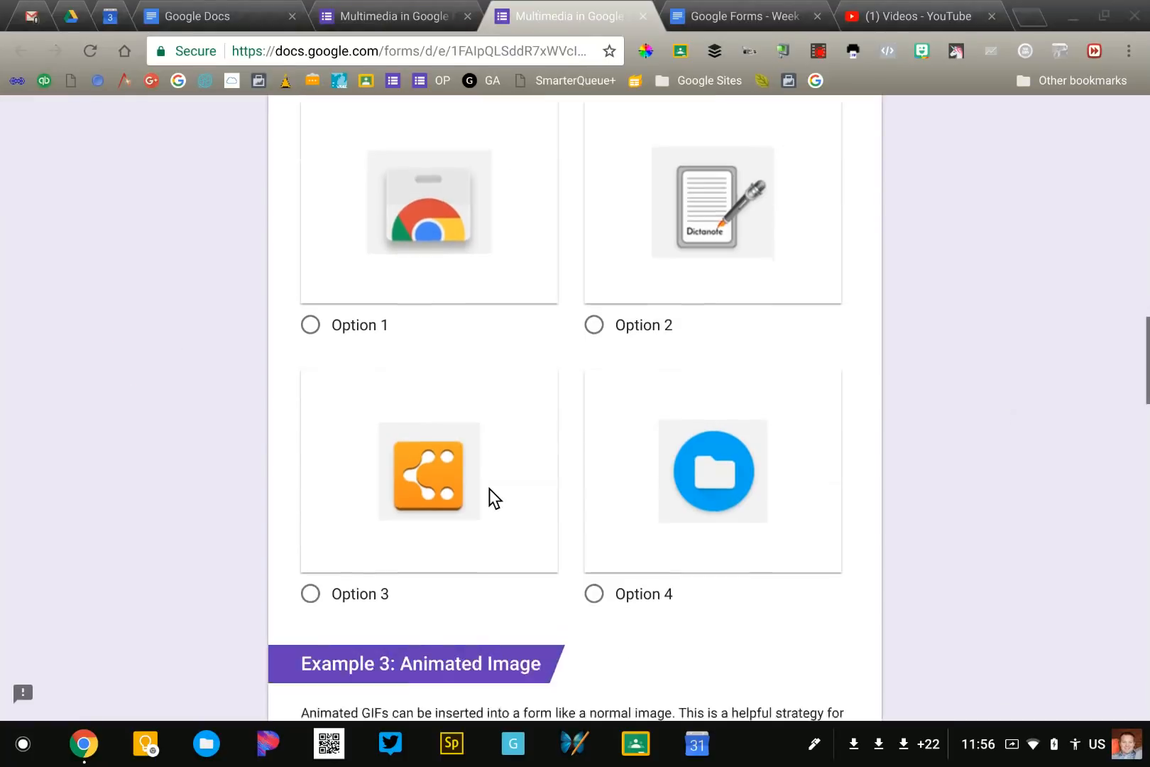
scroll(down, 3)
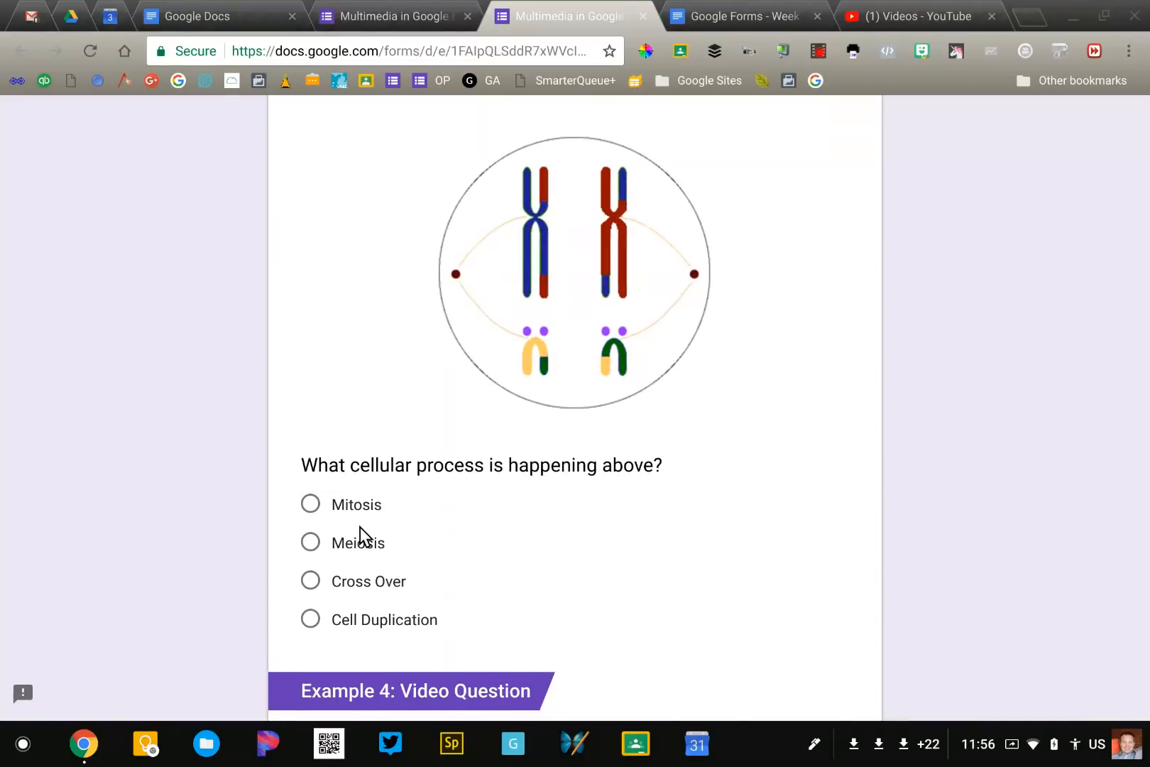
scroll(down, 3)
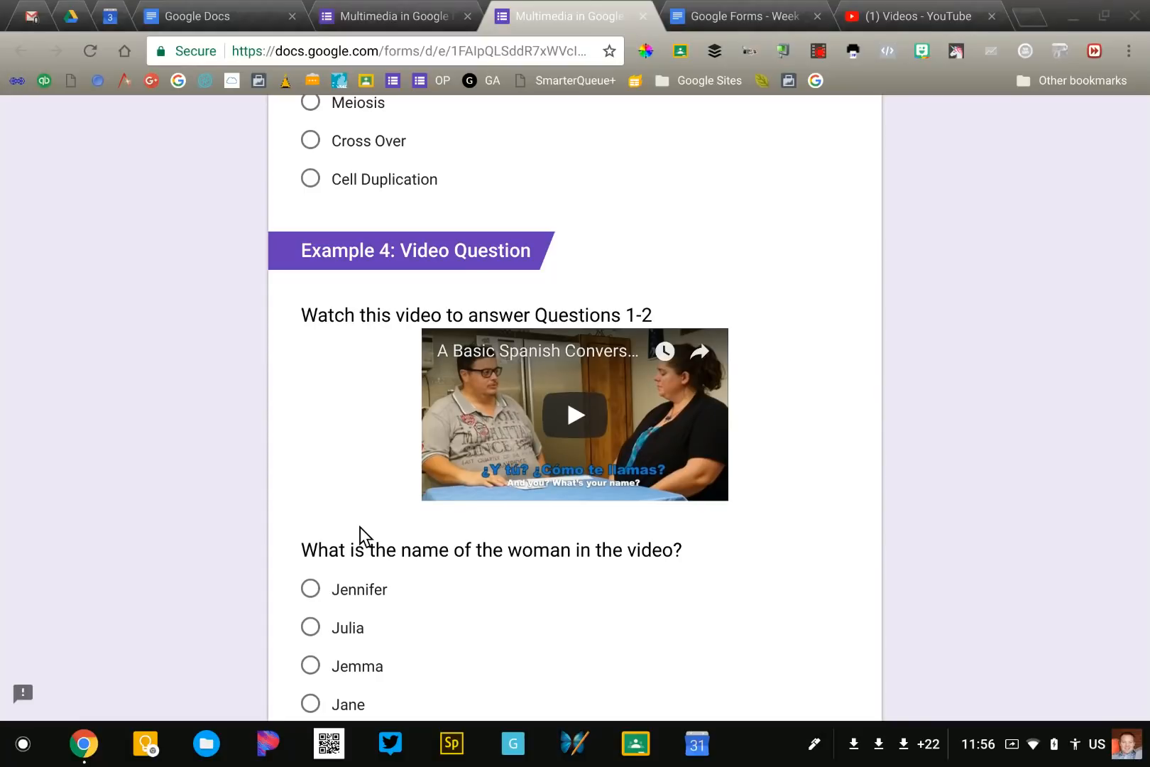
mouse_move(338, 492)
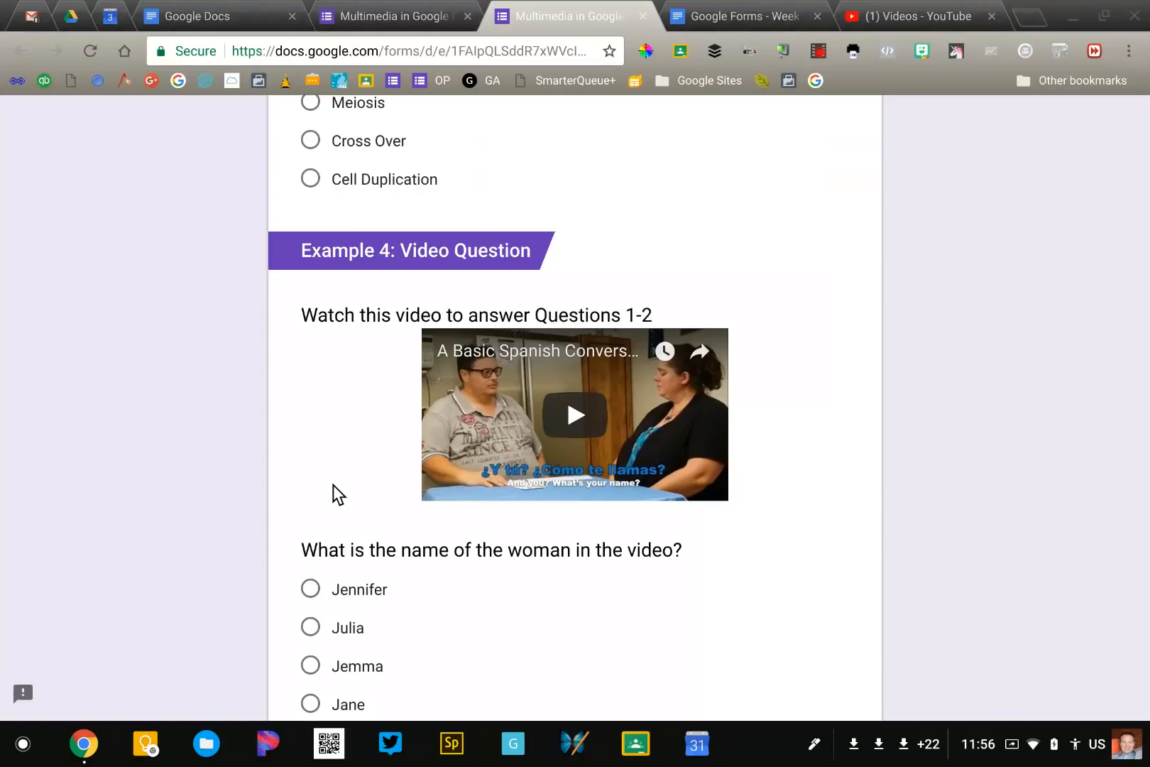
scroll(down, 3)
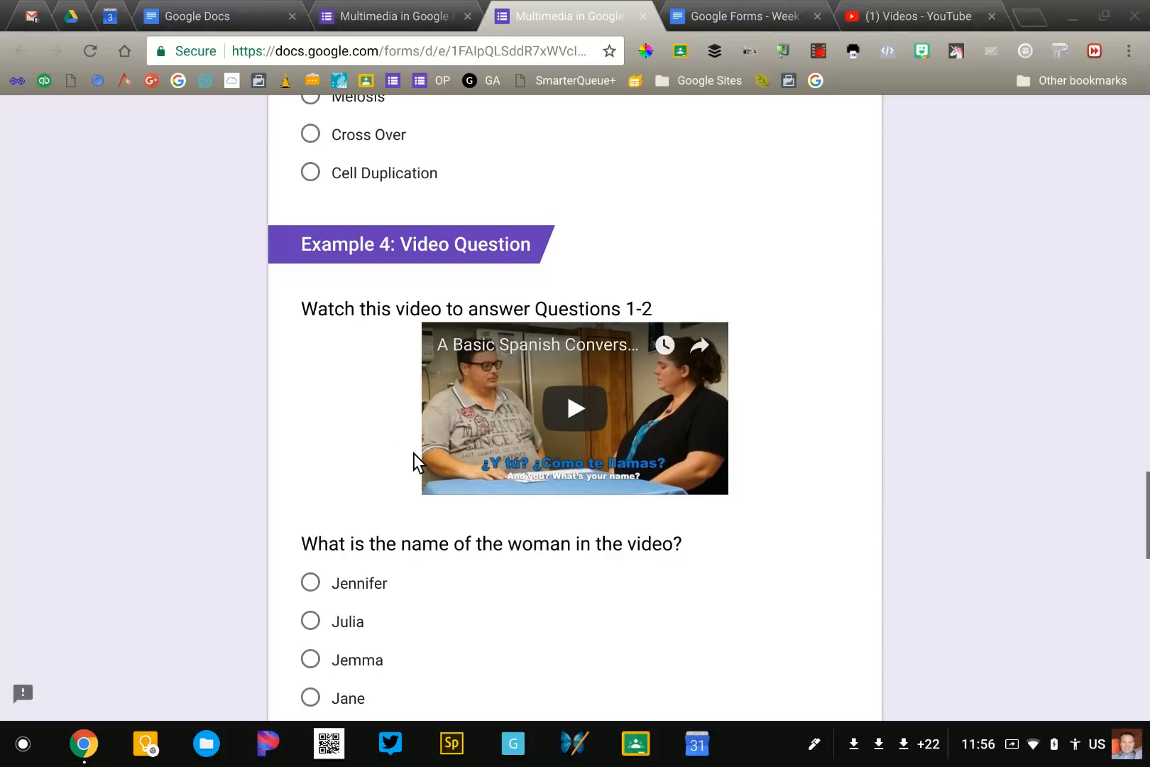
mouse_move(541, 468)
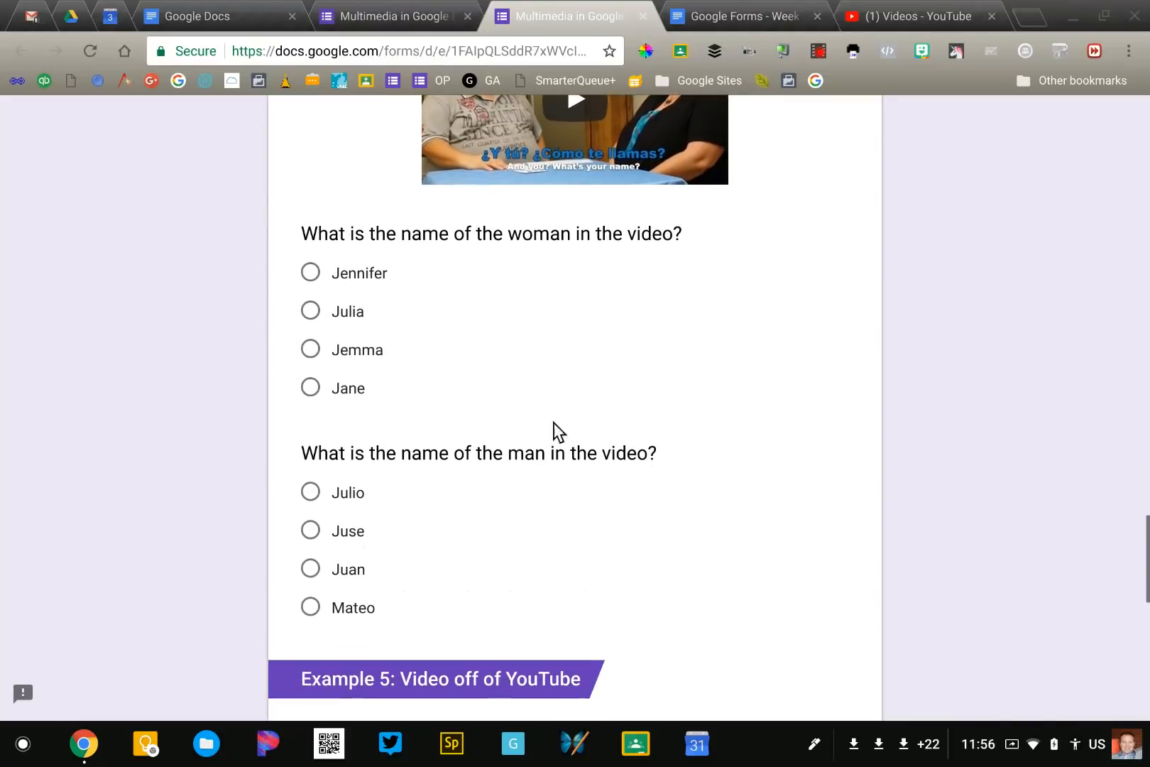
mouse_move(380, 364)
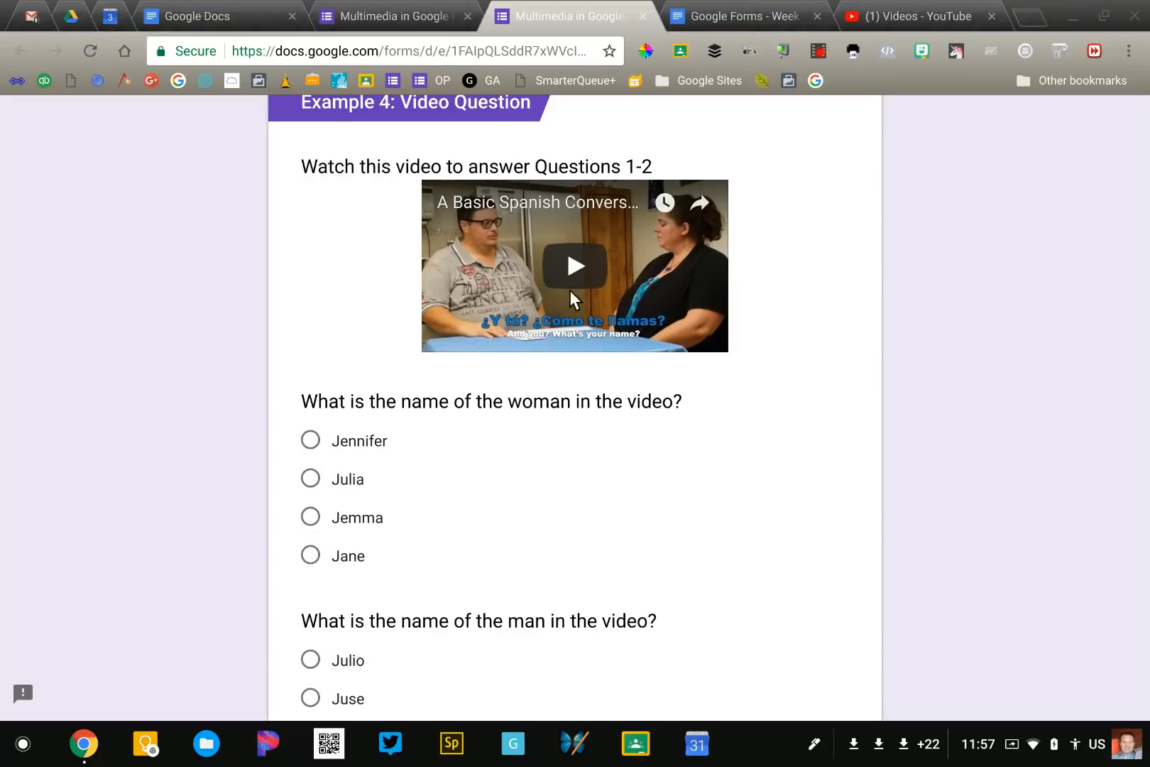
mouse_move(577, 275)
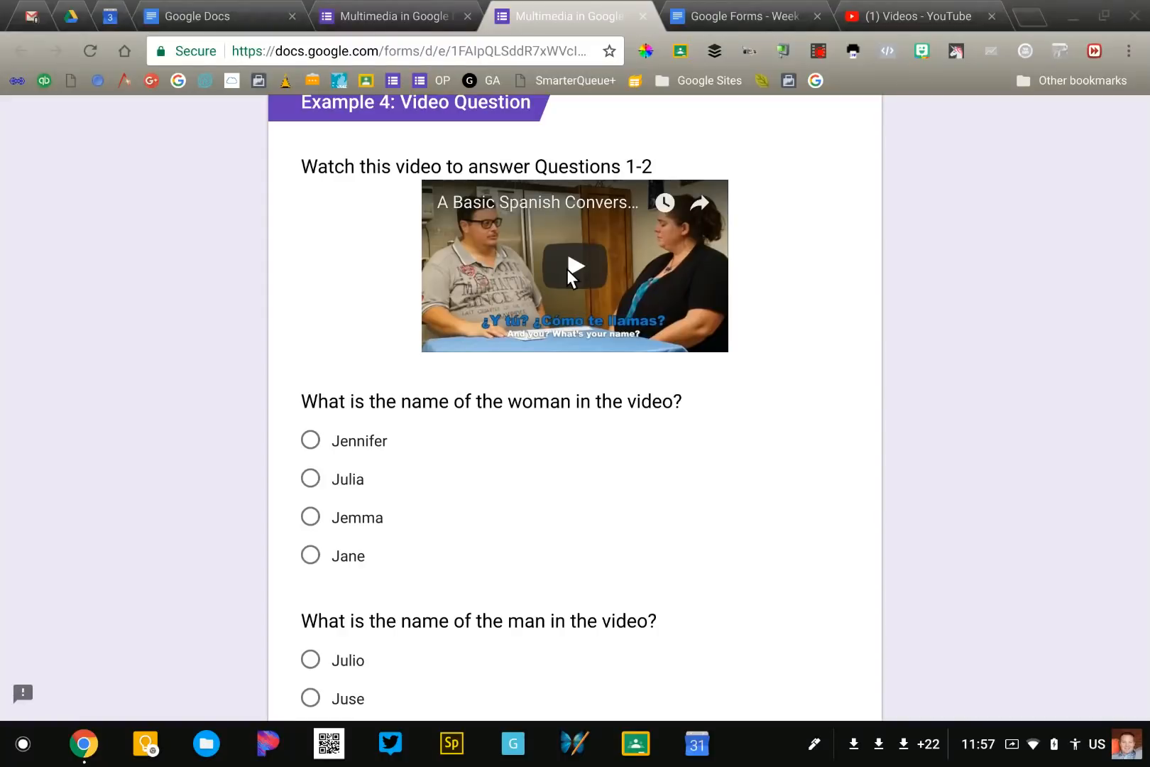
mouse_move(572, 366)
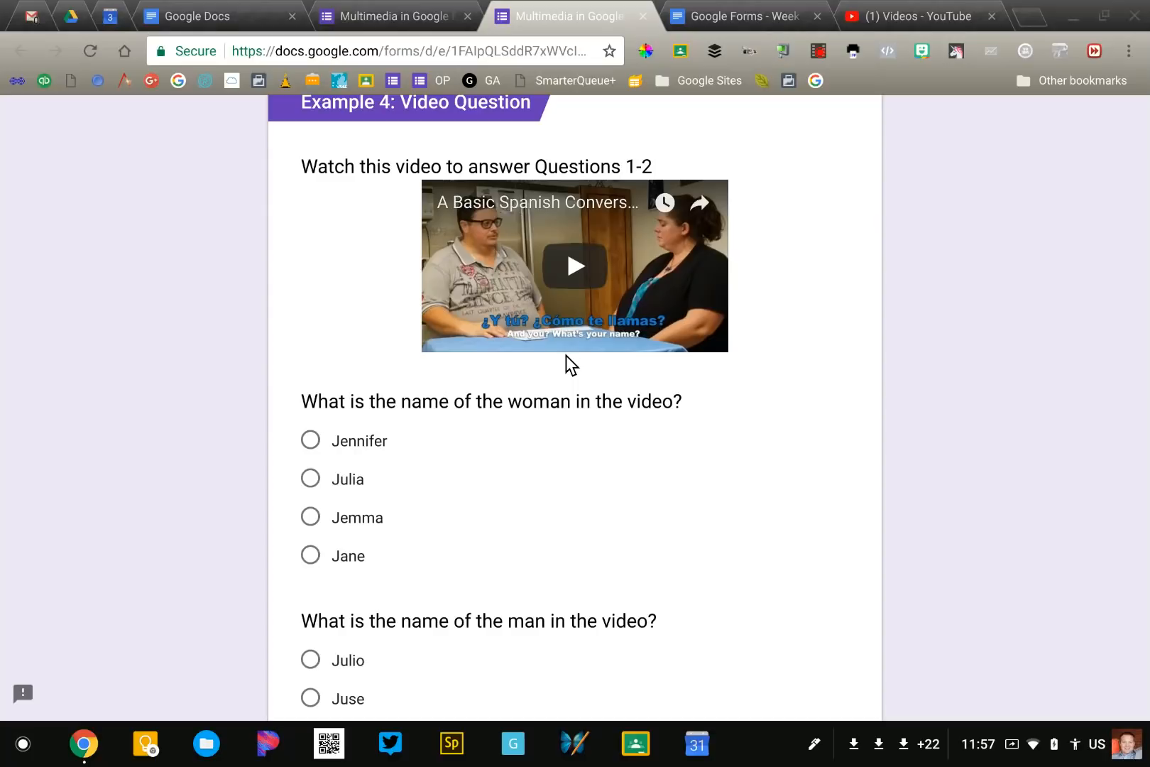
scroll(down, 3)
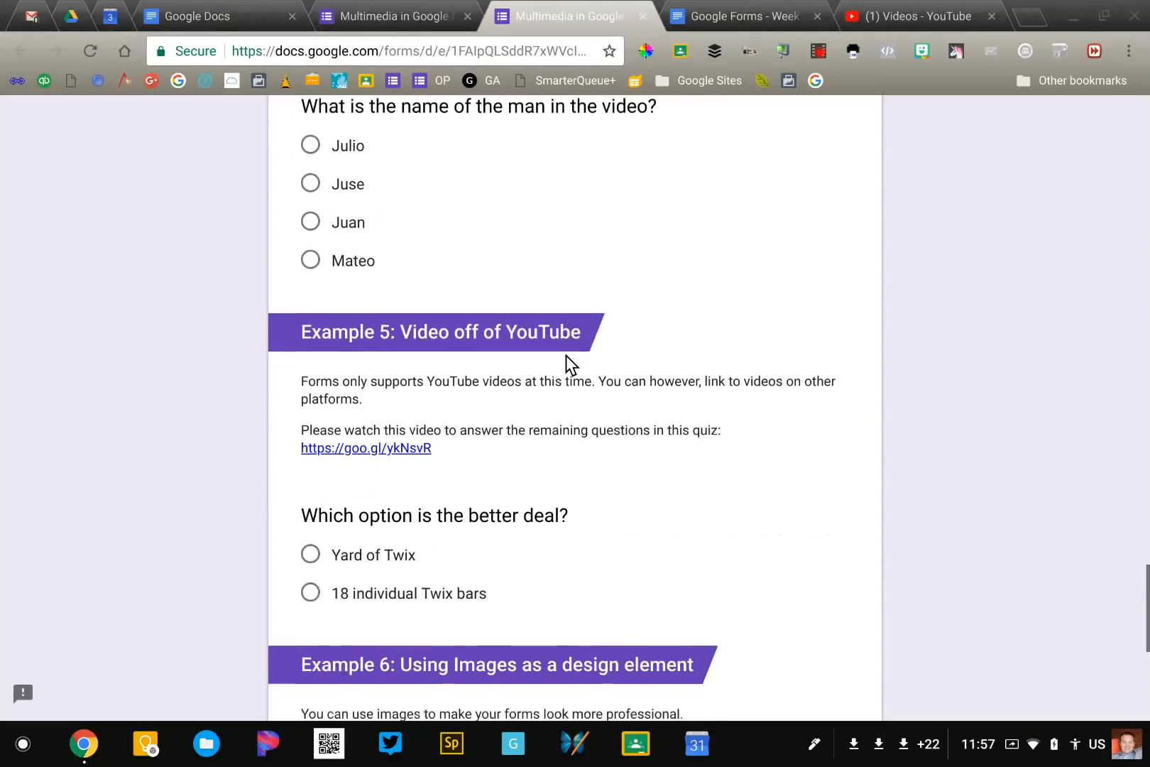
scroll(down, 3)
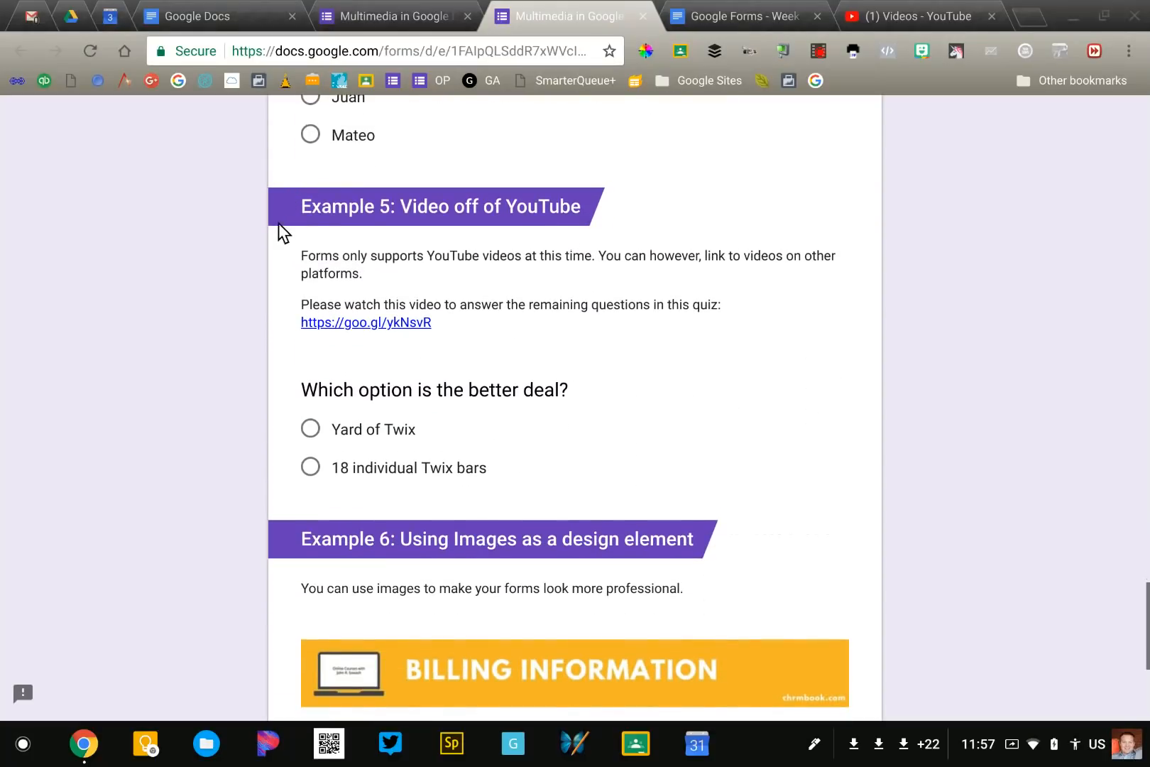
mouse_move(301, 345)
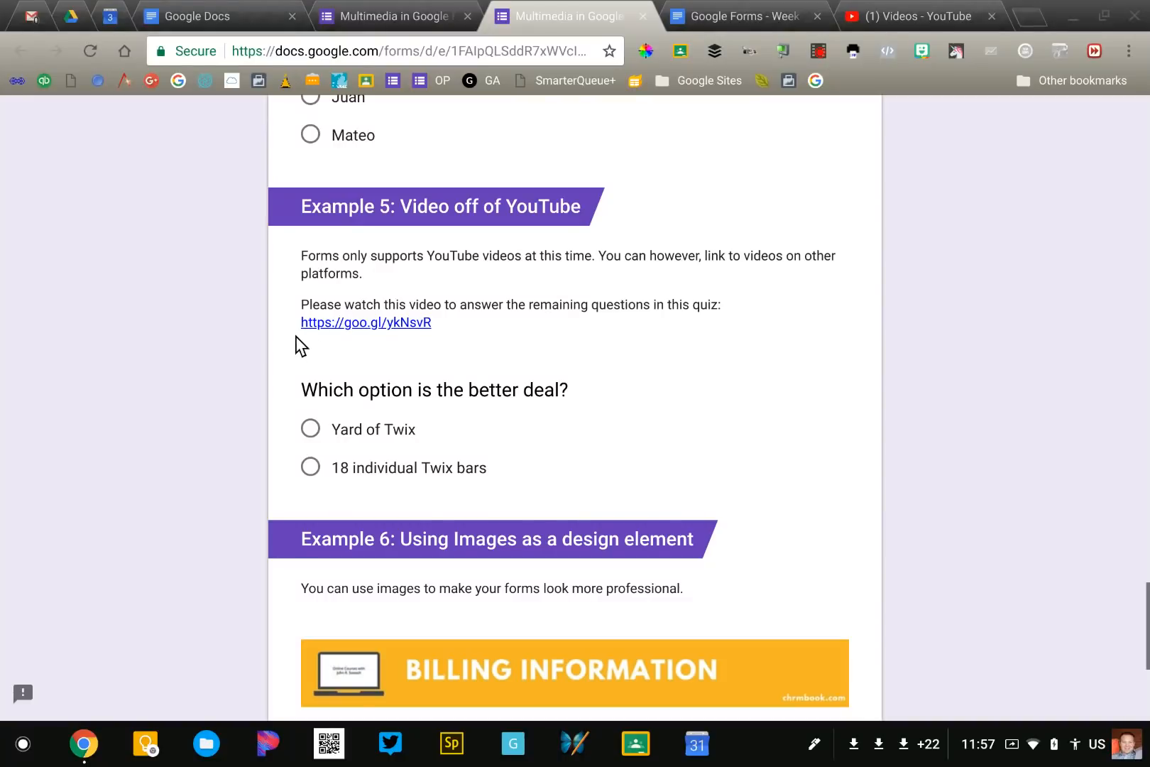
mouse_move(301, 224)
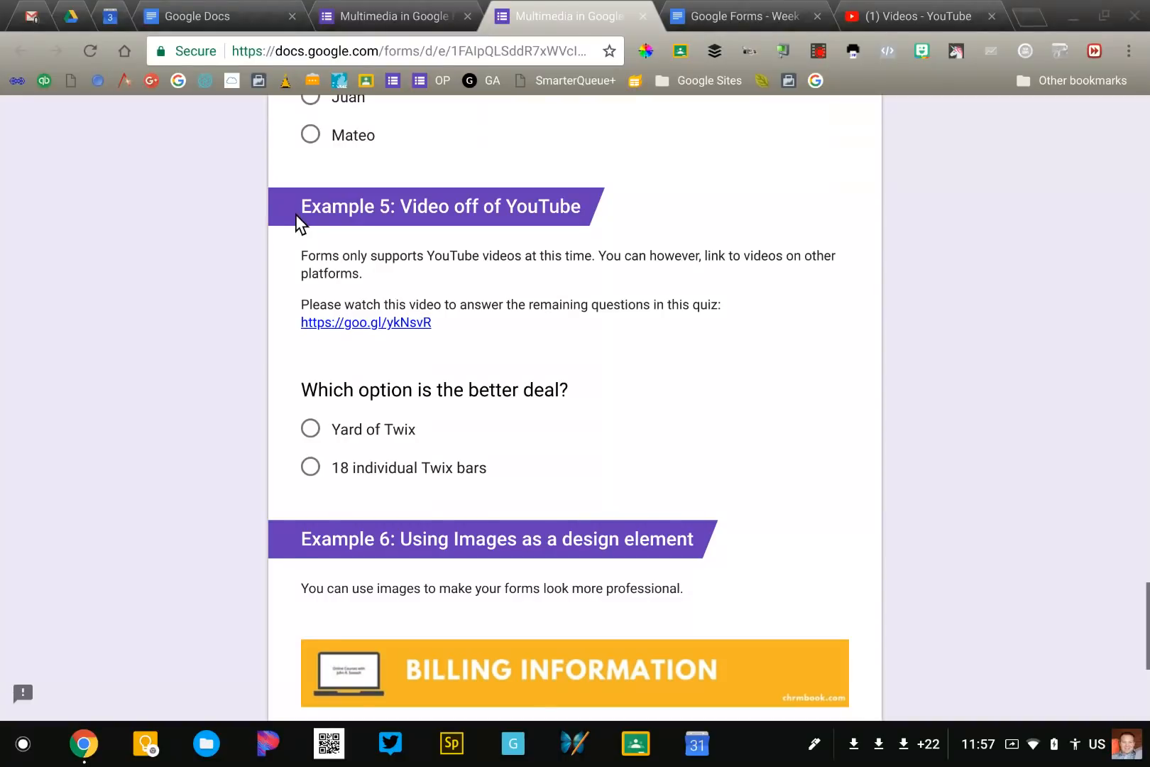
mouse_move(532, 205)
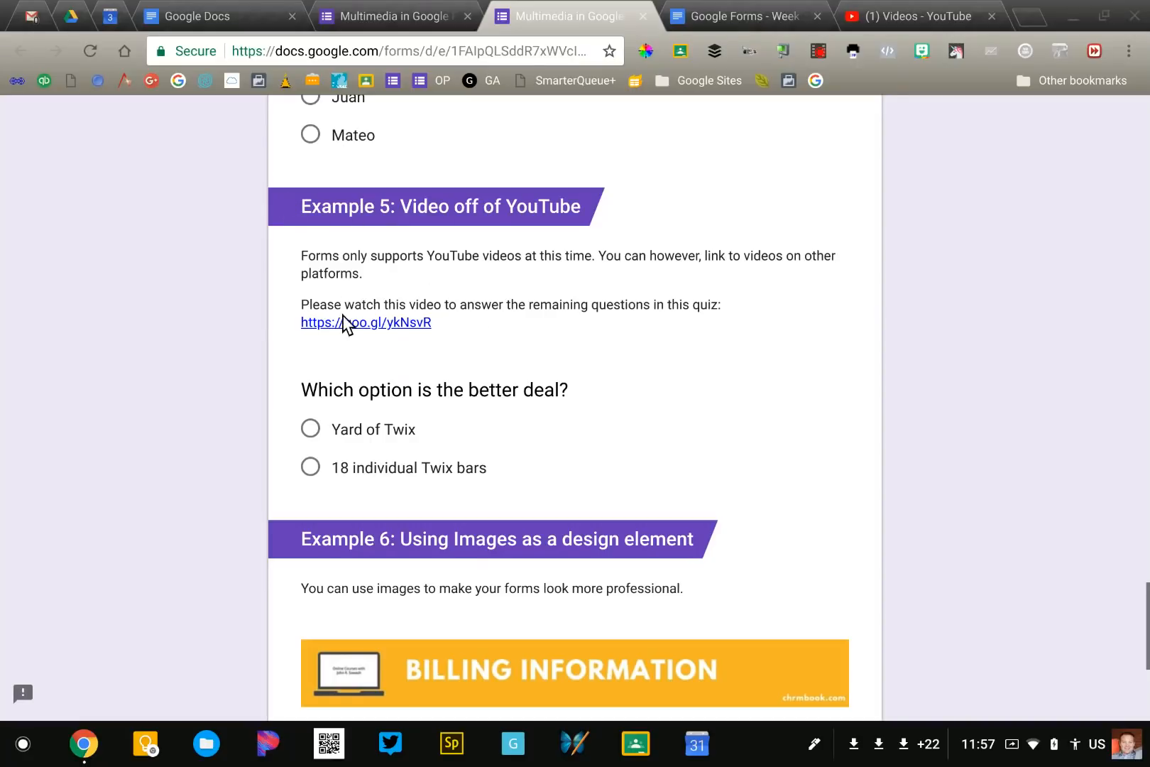
click(366, 323)
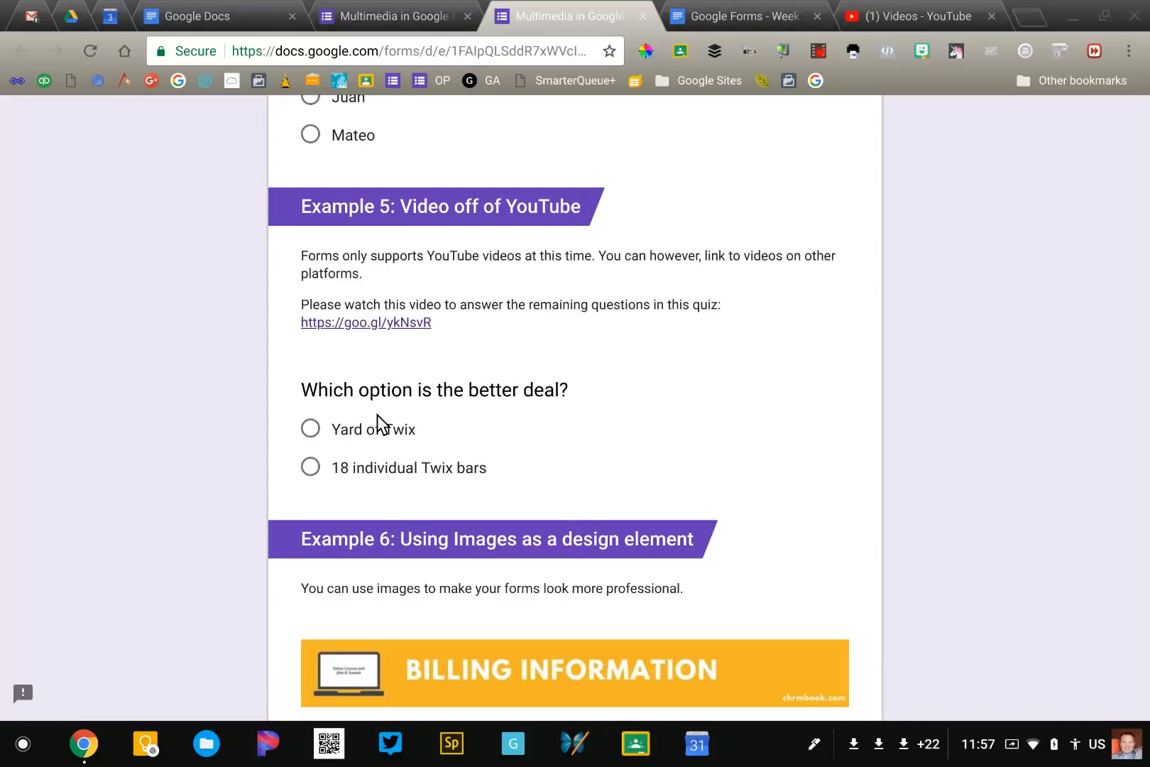
scroll(down, 3)
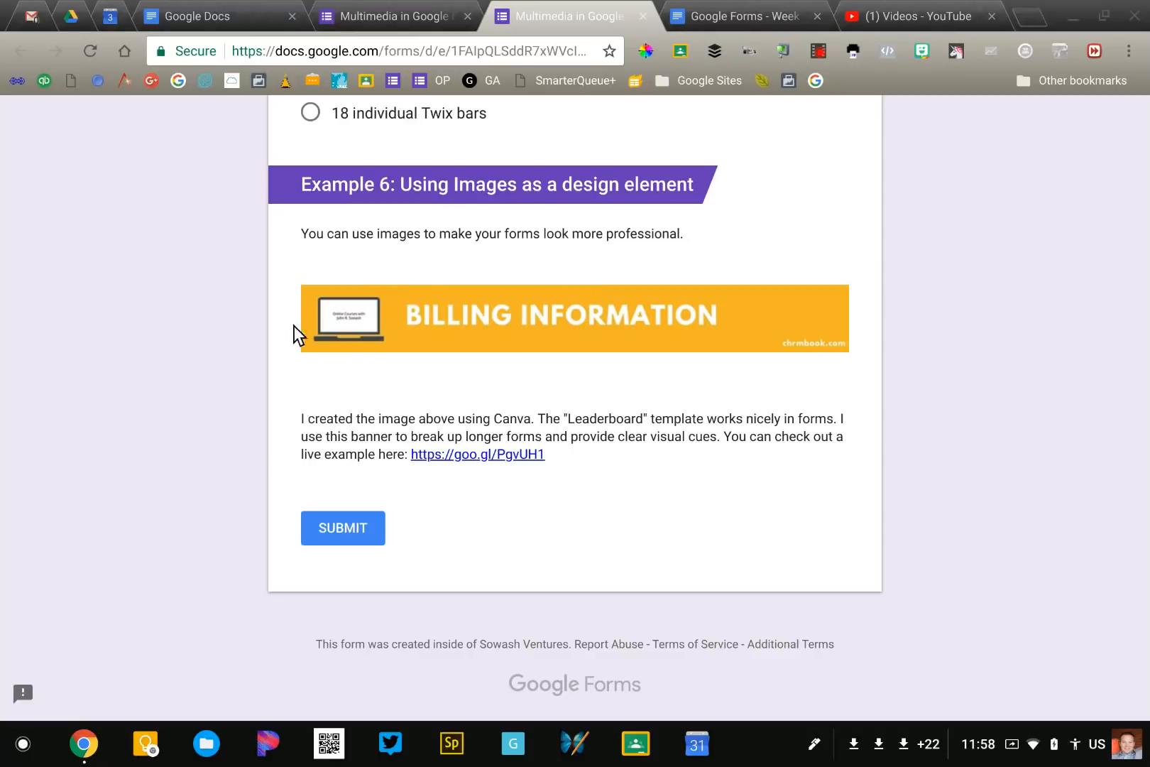
mouse_move(832, 312)
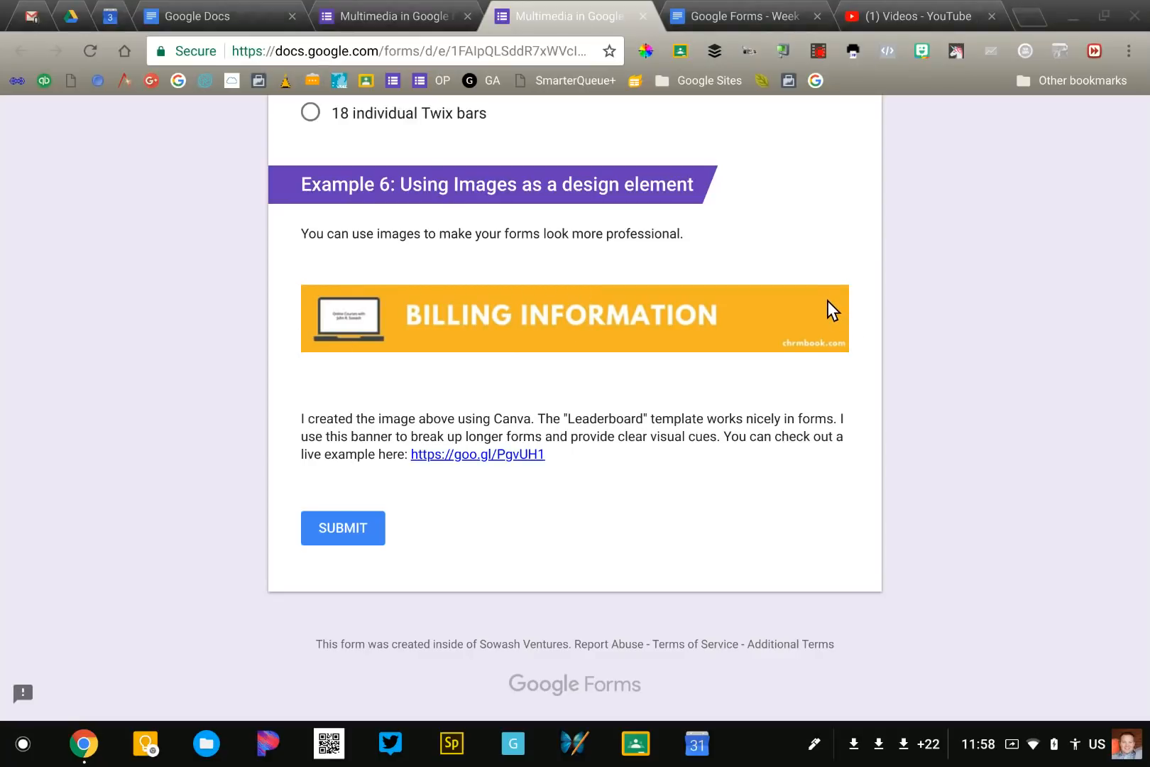
mouse_move(463, 317)
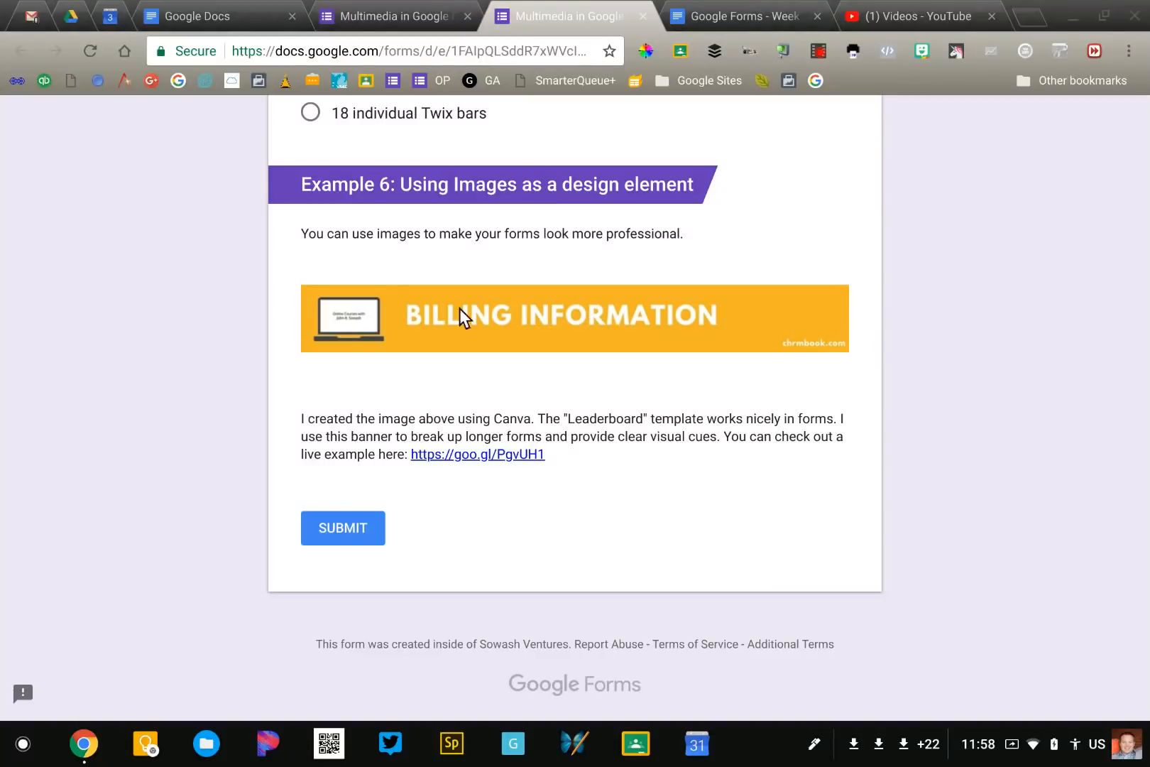
mouse_move(484, 366)
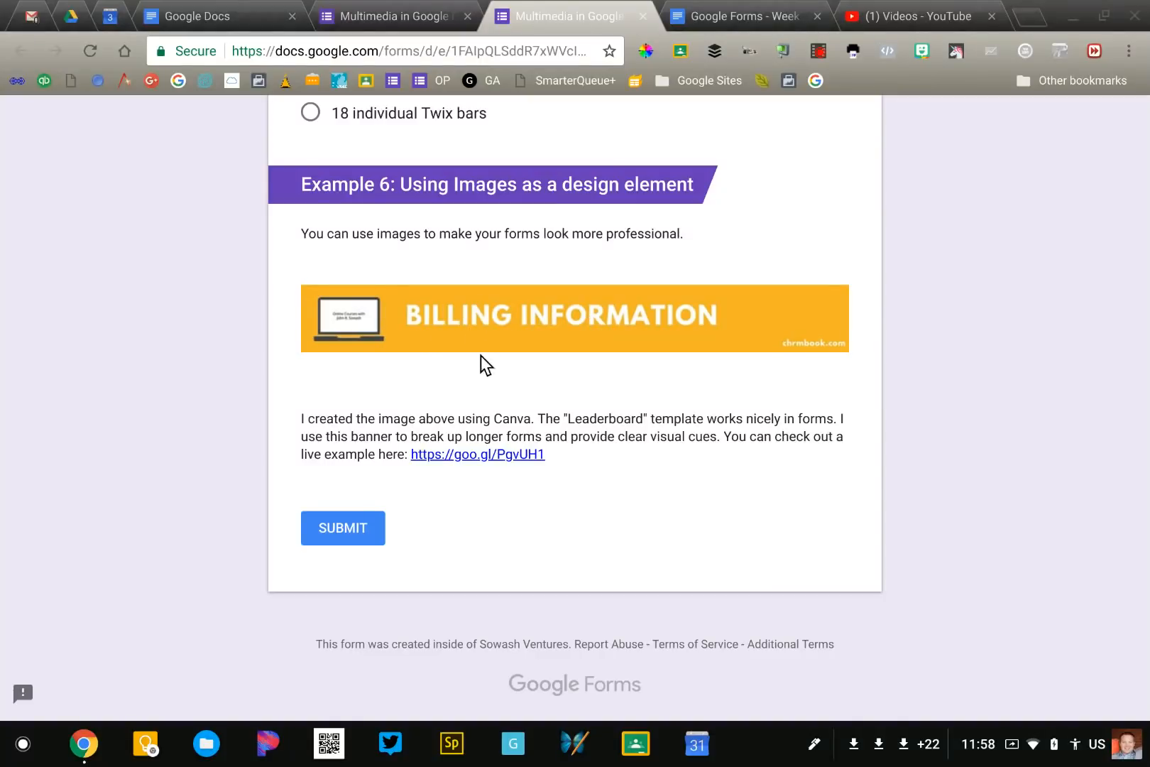
mouse_move(372, 373)
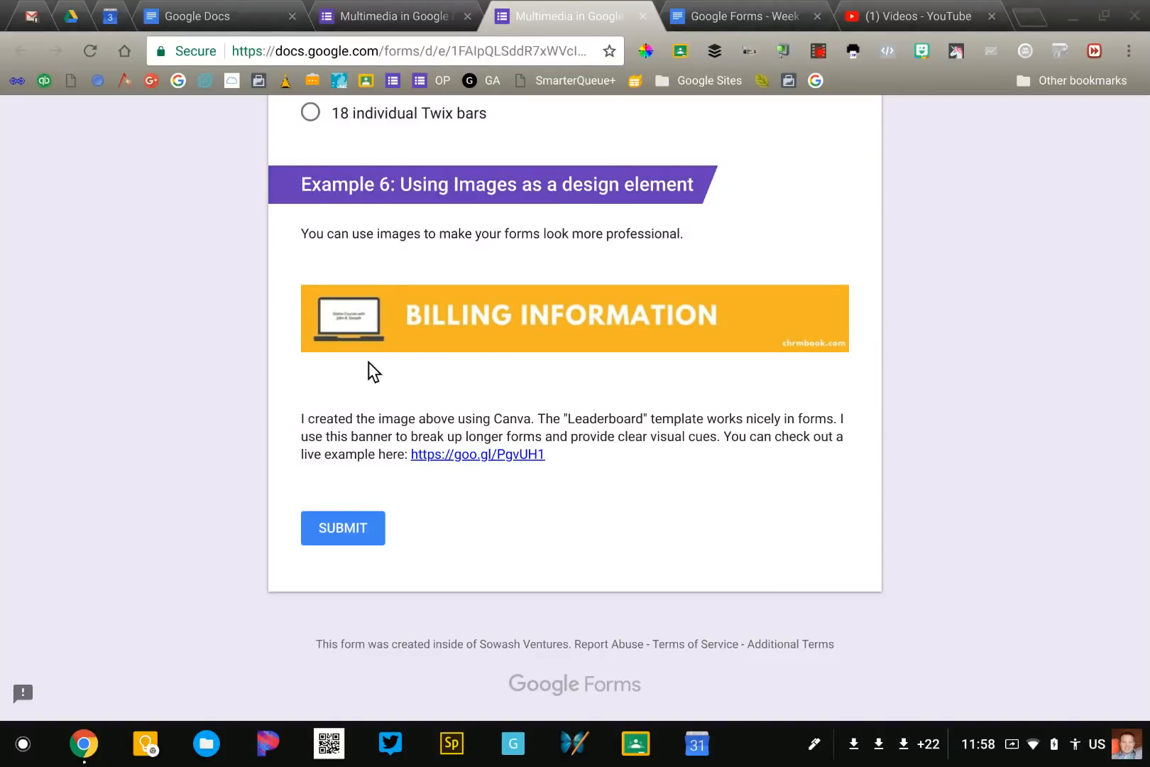
mouse_move(745, 325)
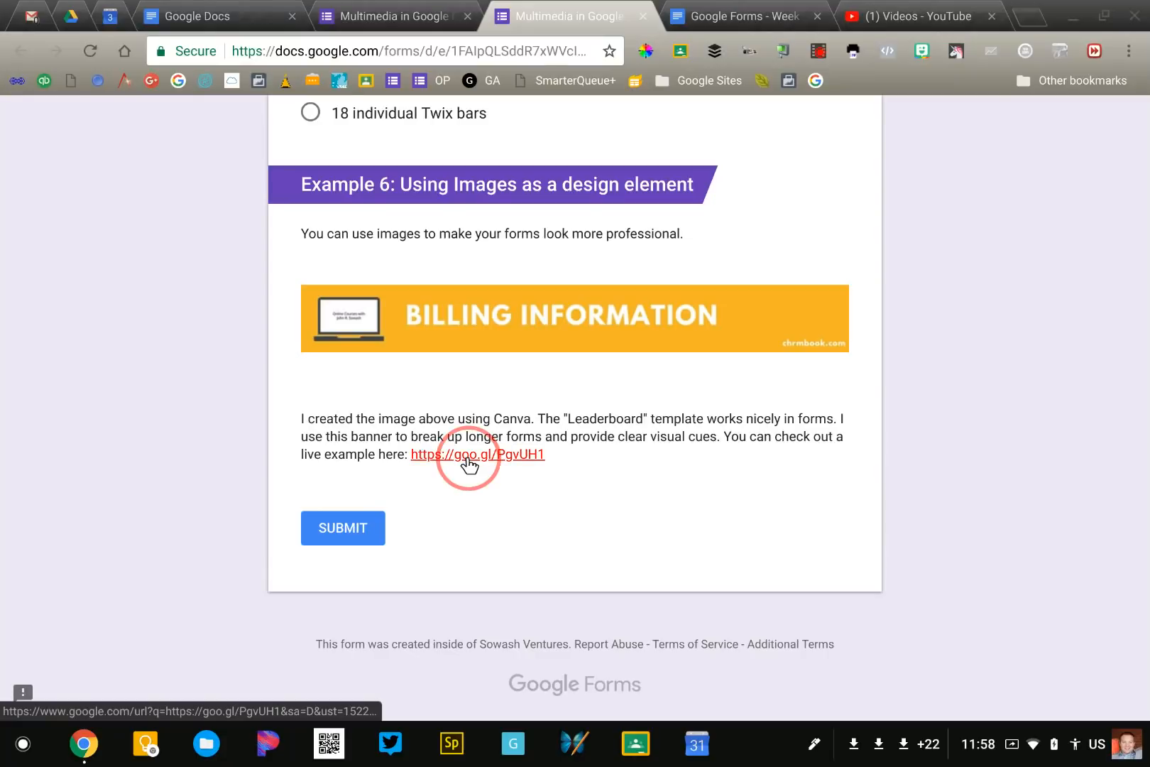
Follow the goo.gl/PgvUH1 link to the Purchase Order Registration form, answer Yes and continue with NEXT
click(477, 453)
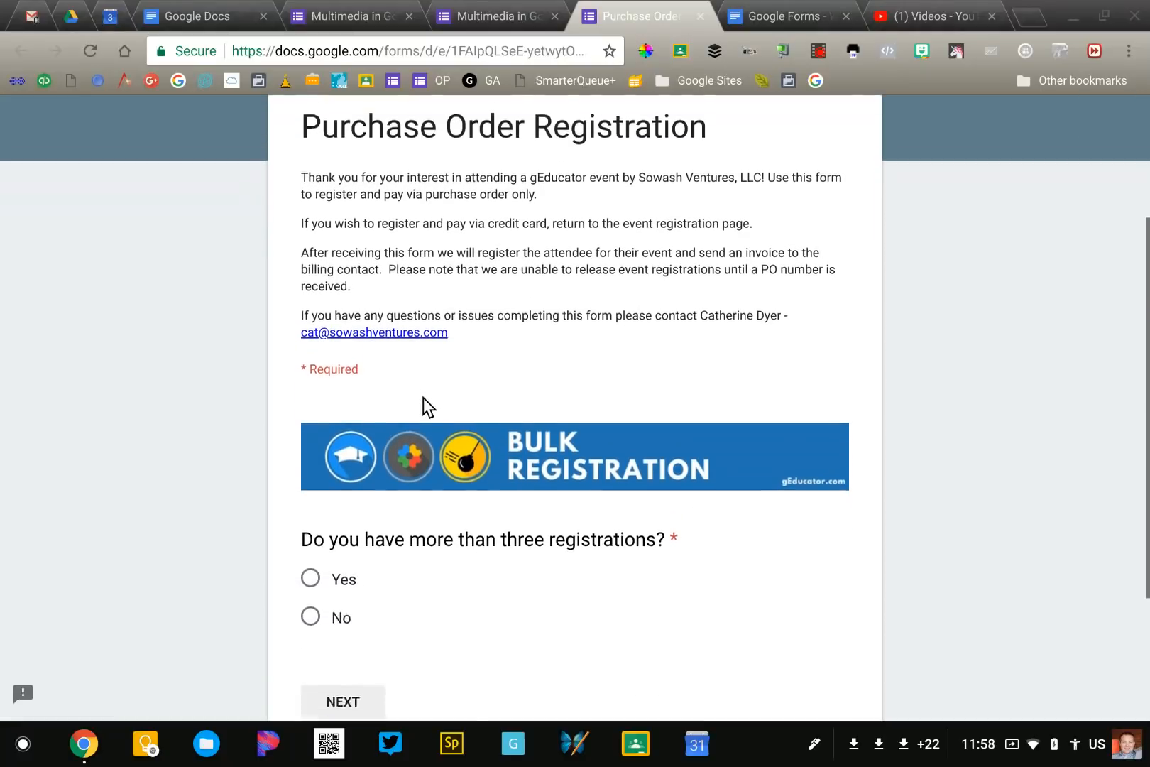
scroll(down, 3)
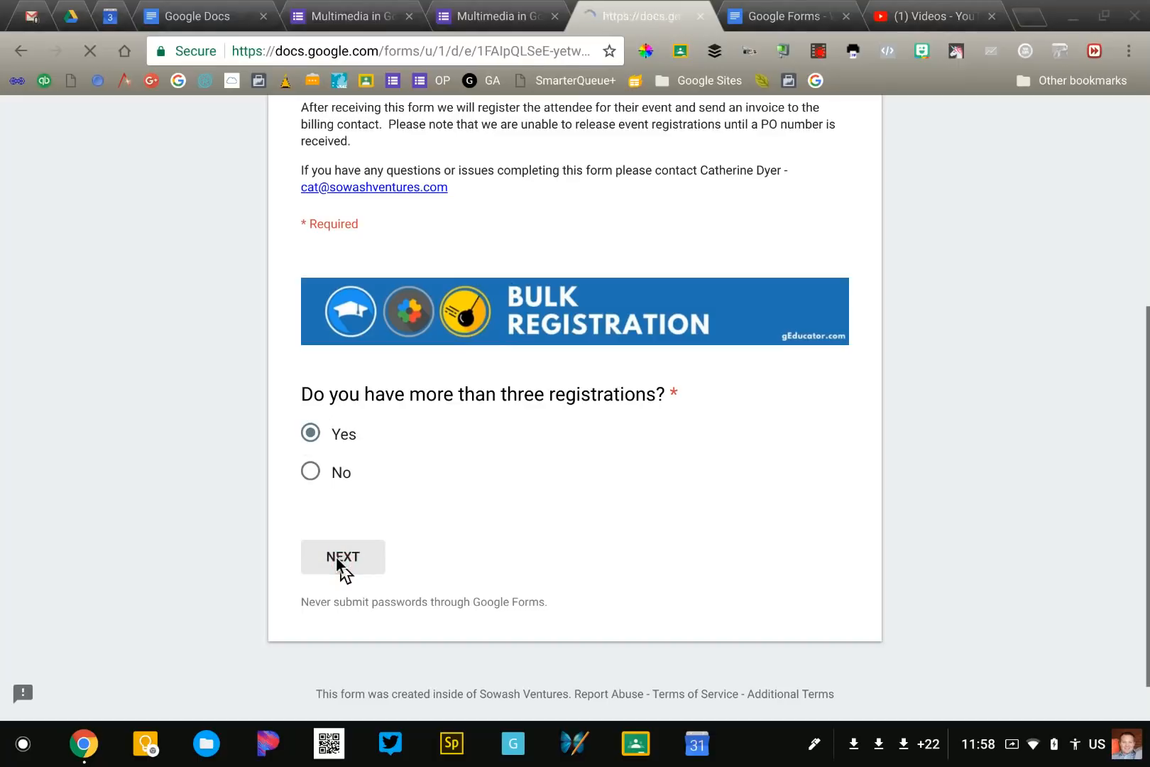
click(342, 556)
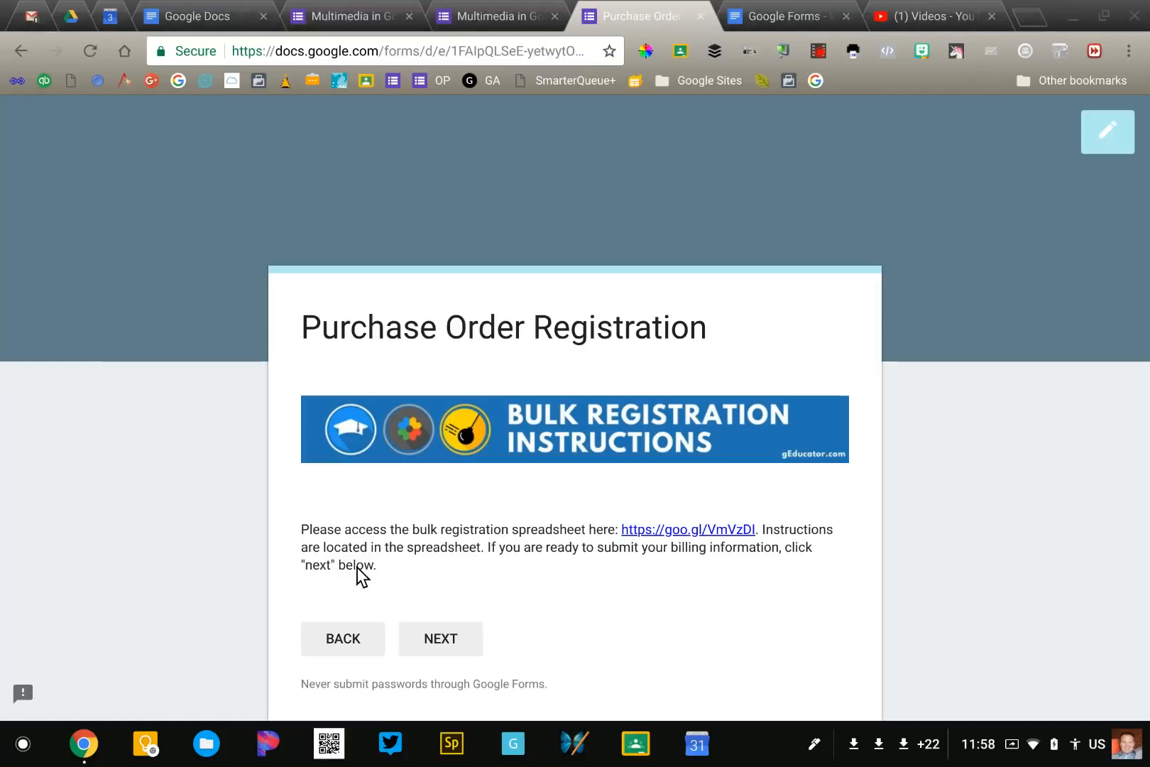
mouse_move(521, 323)
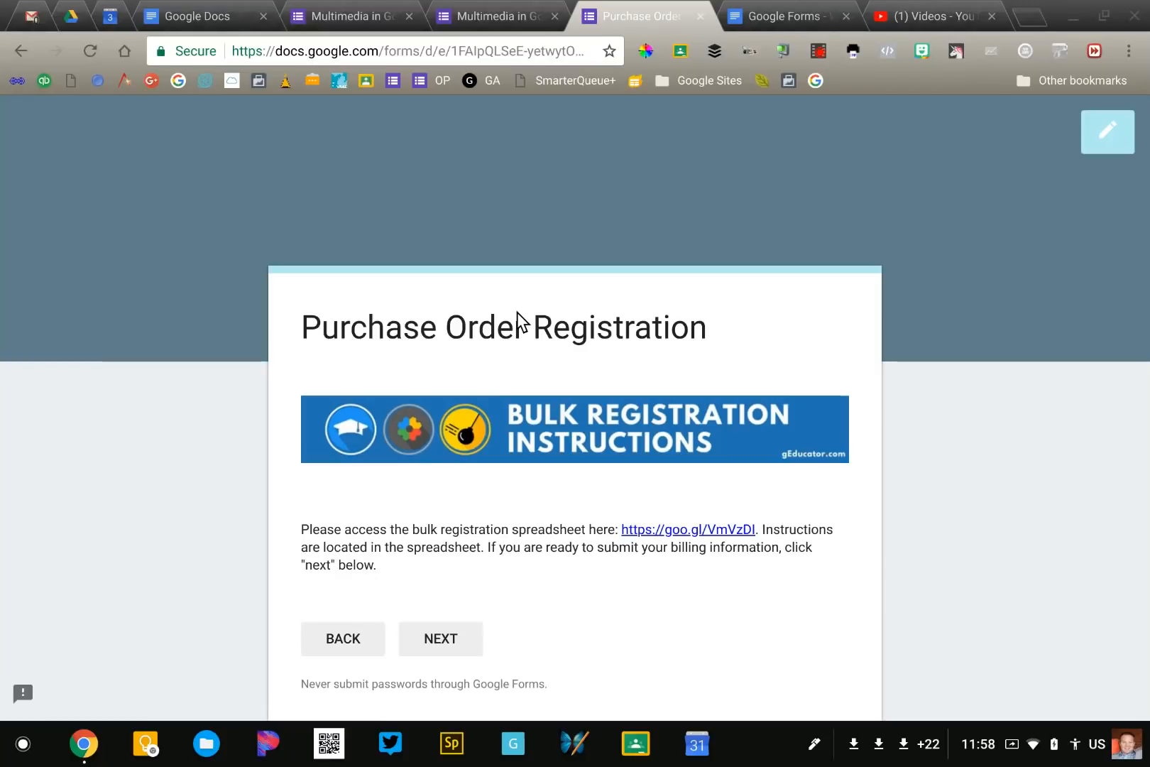
mouse_move(502, 16)
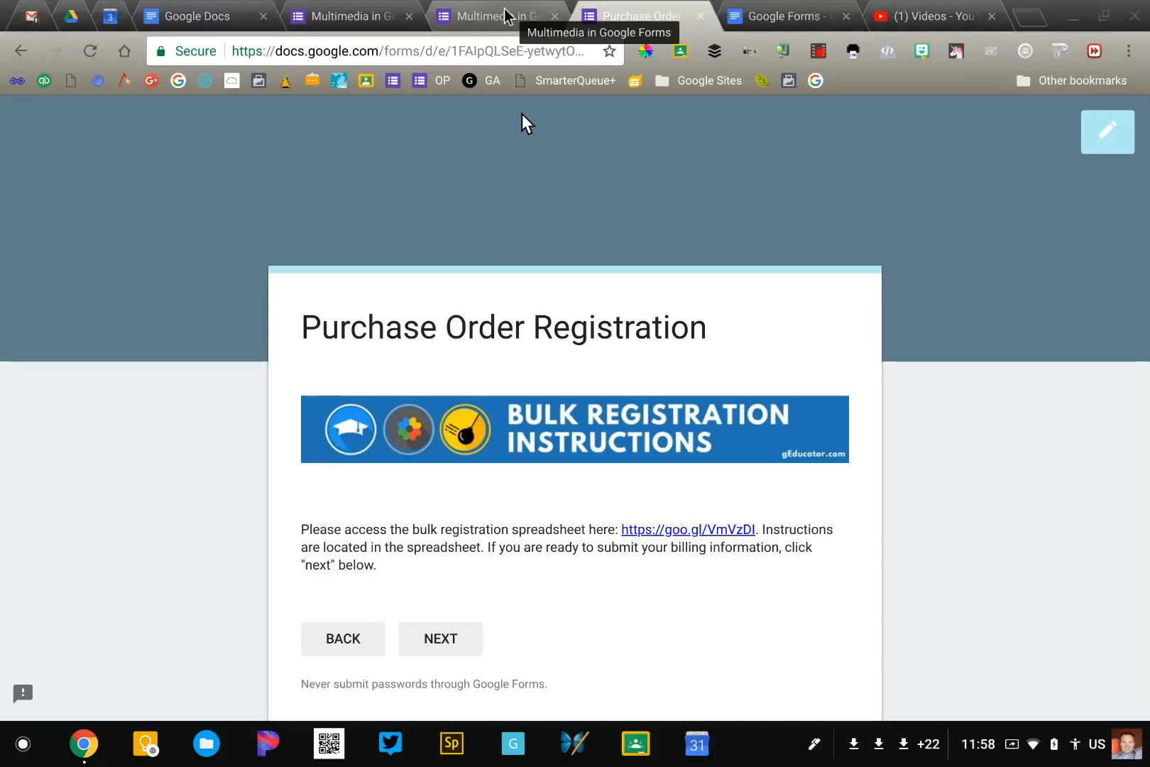